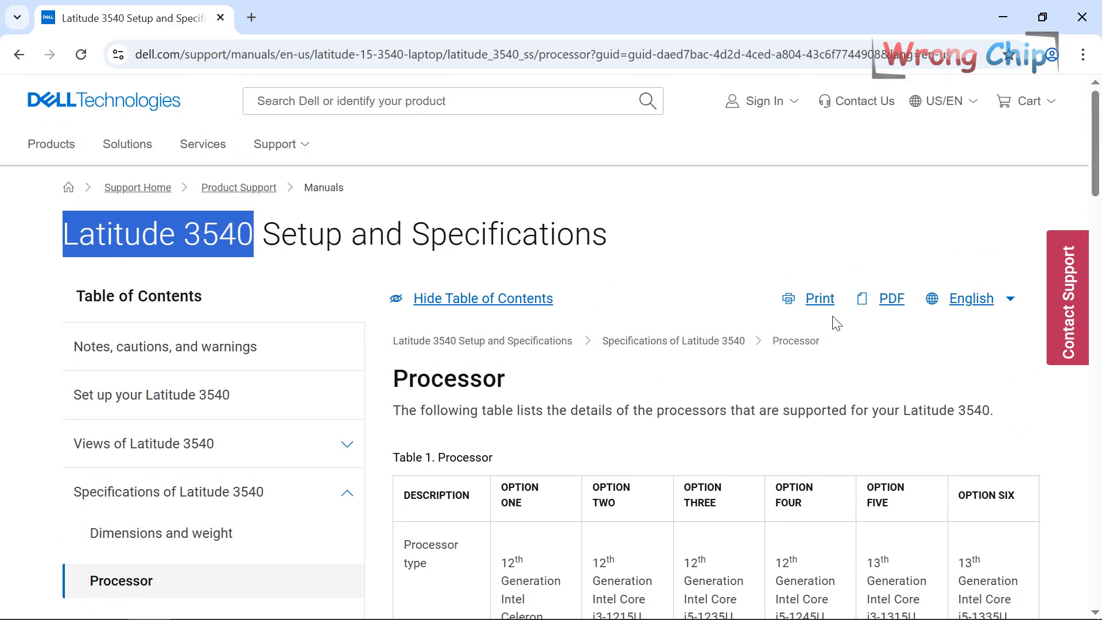
# Review the Latitude 3540 processor options on the Dell Support spec page.
pyautogui.scroll(-3)
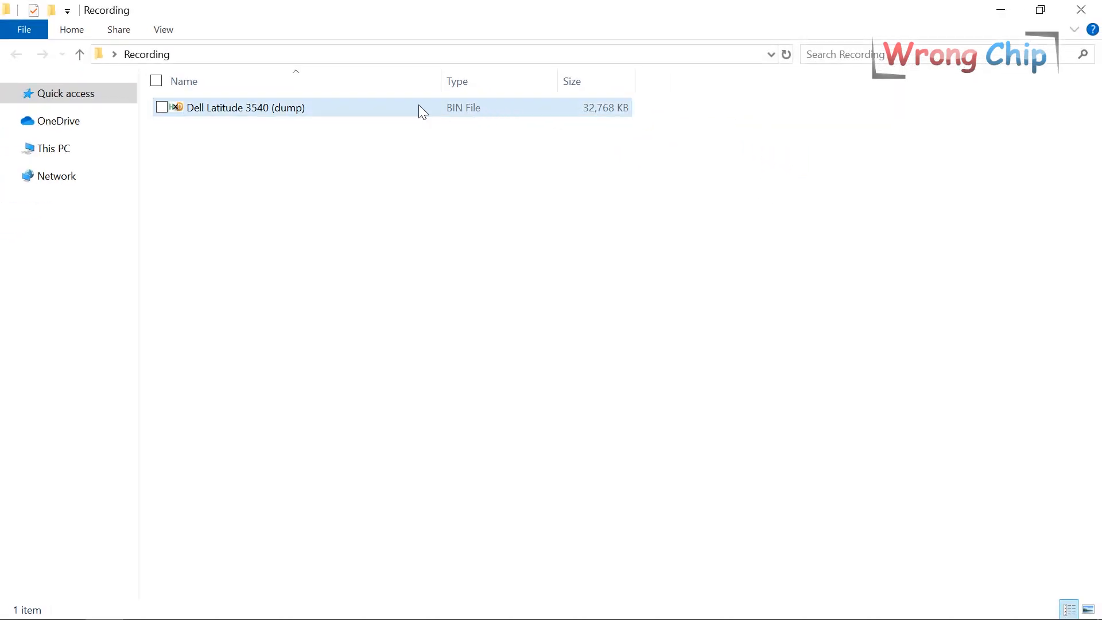
# Load the BIOS dump in HxD and search it for the Unicode text 'latitude 3540' in all directions.
pyautogui.doubleClick(246, 108)
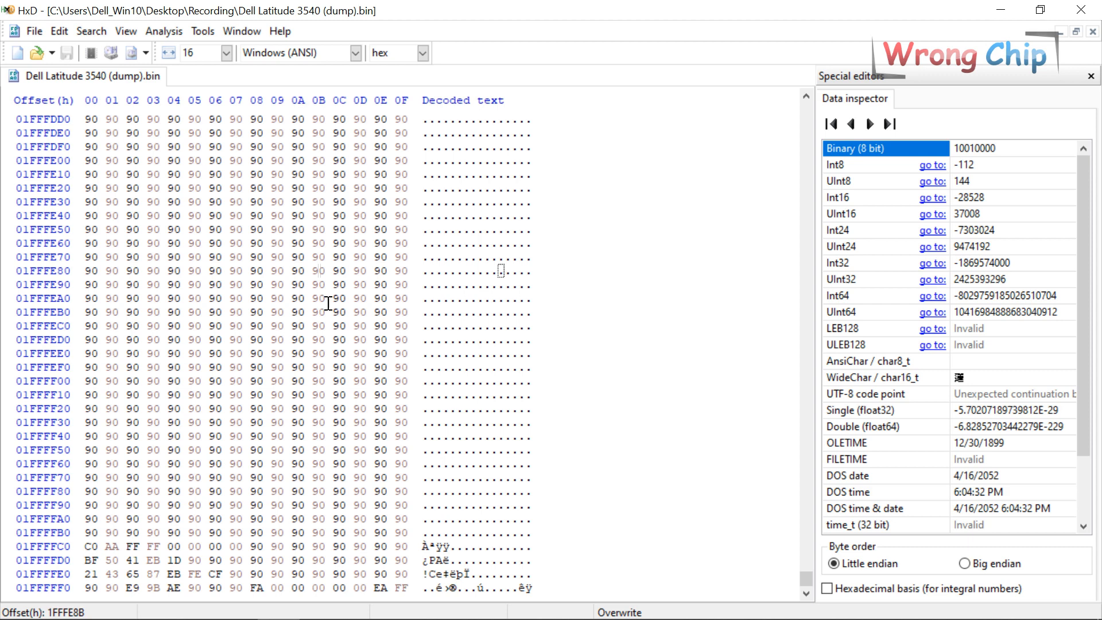
pyautogui.press('ctrl+f')
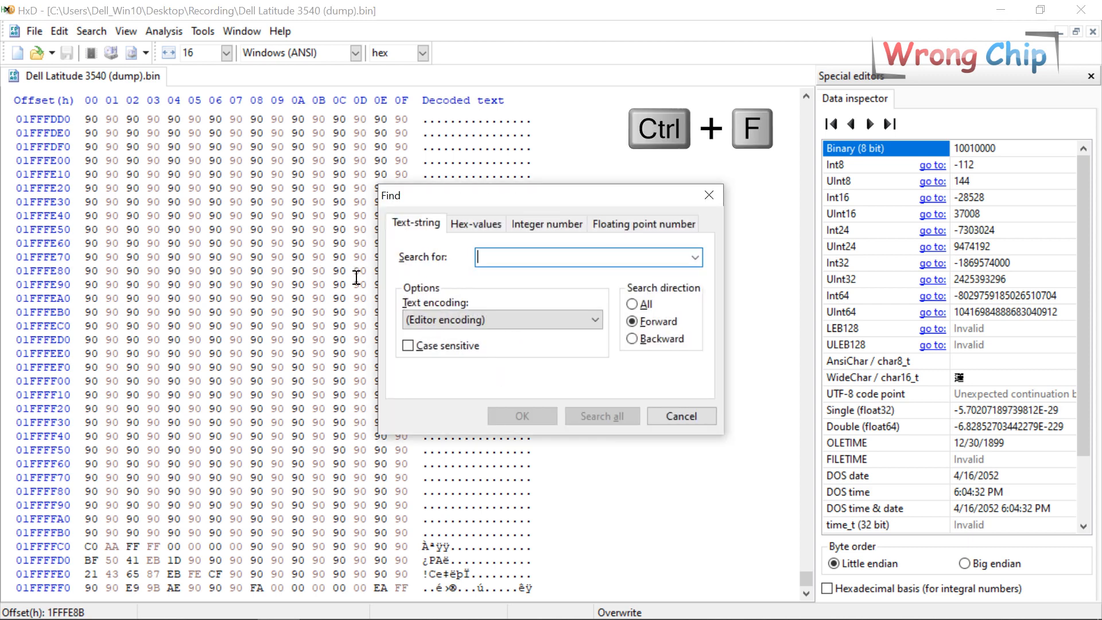
pyautogui.write('latitude')
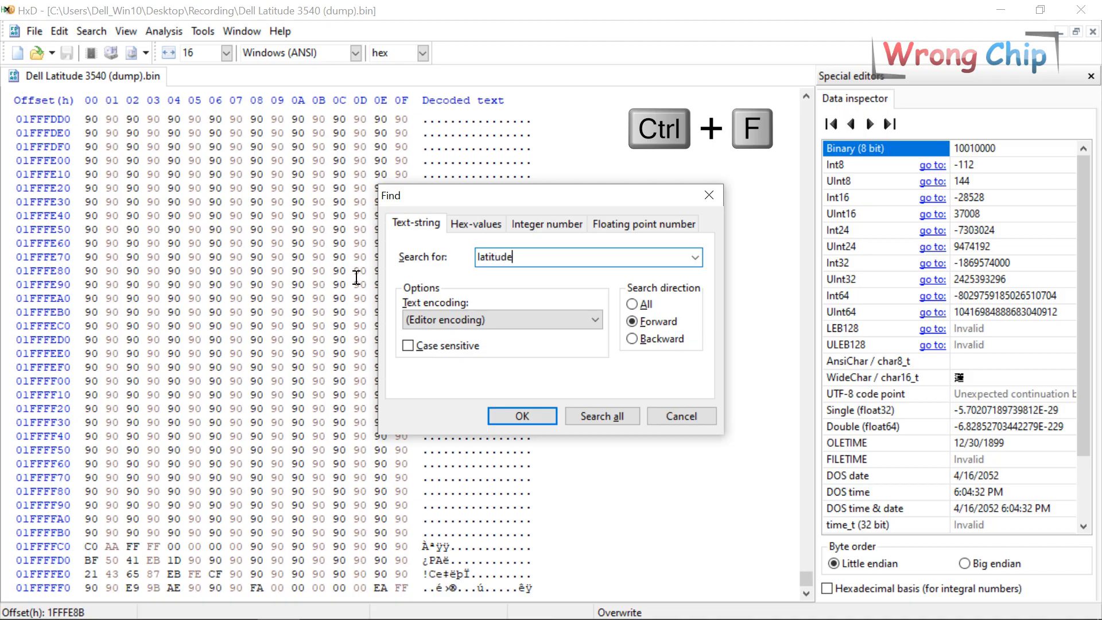
pyautogui.click(631, 303)
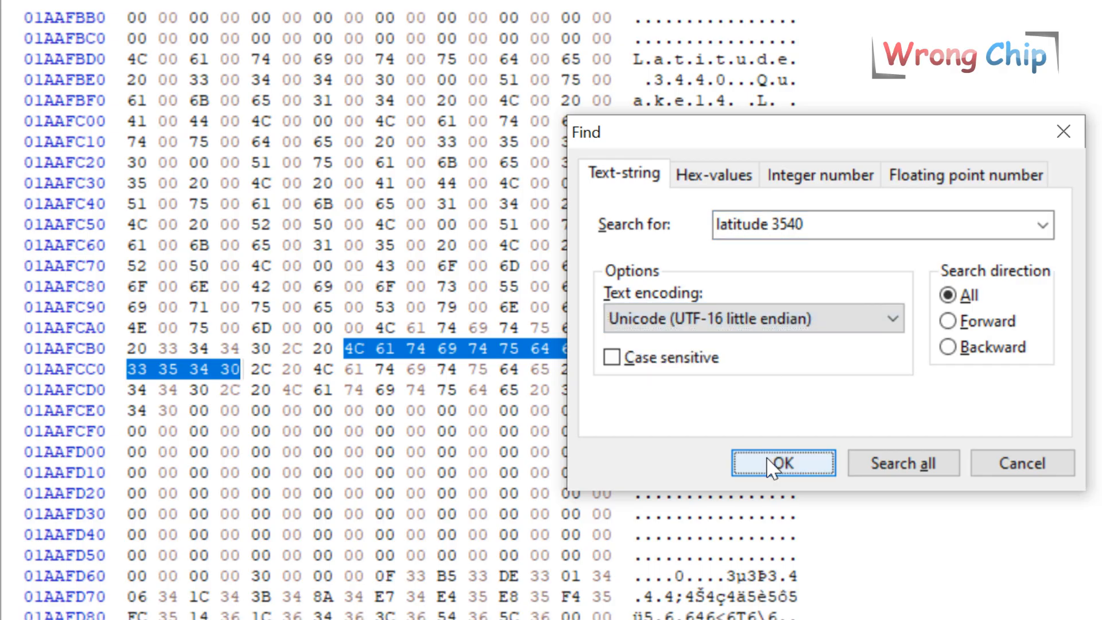
pyautogui.click(780, 462)
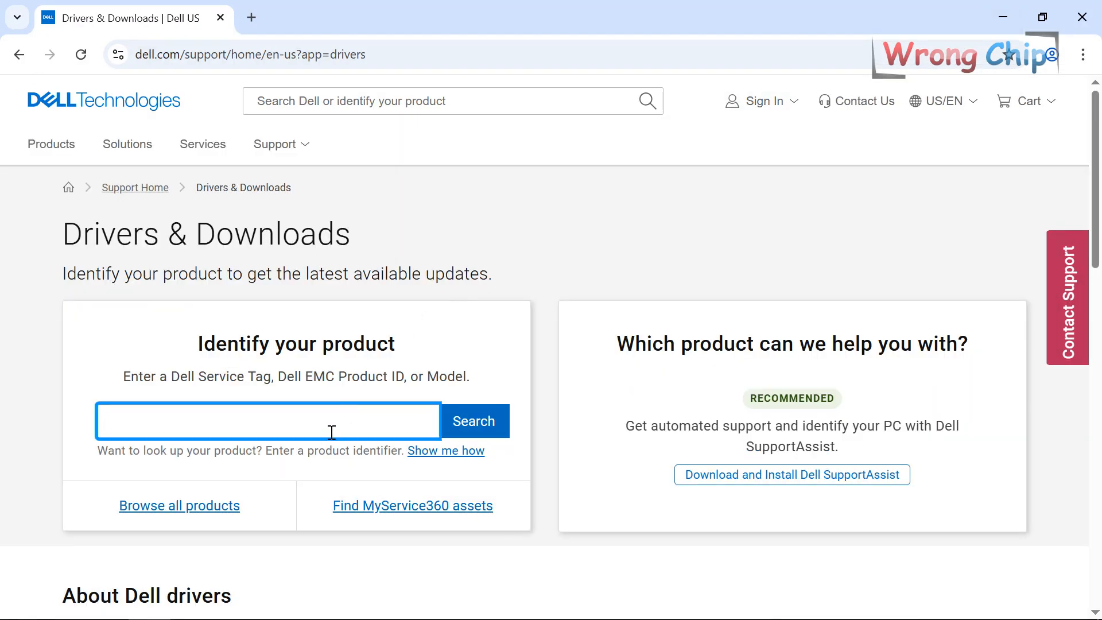
# Identify the product as Latitude 3540 and bring up its System BIOS 1.24.0 download entry.
pyautogui.write('latitude 3540')
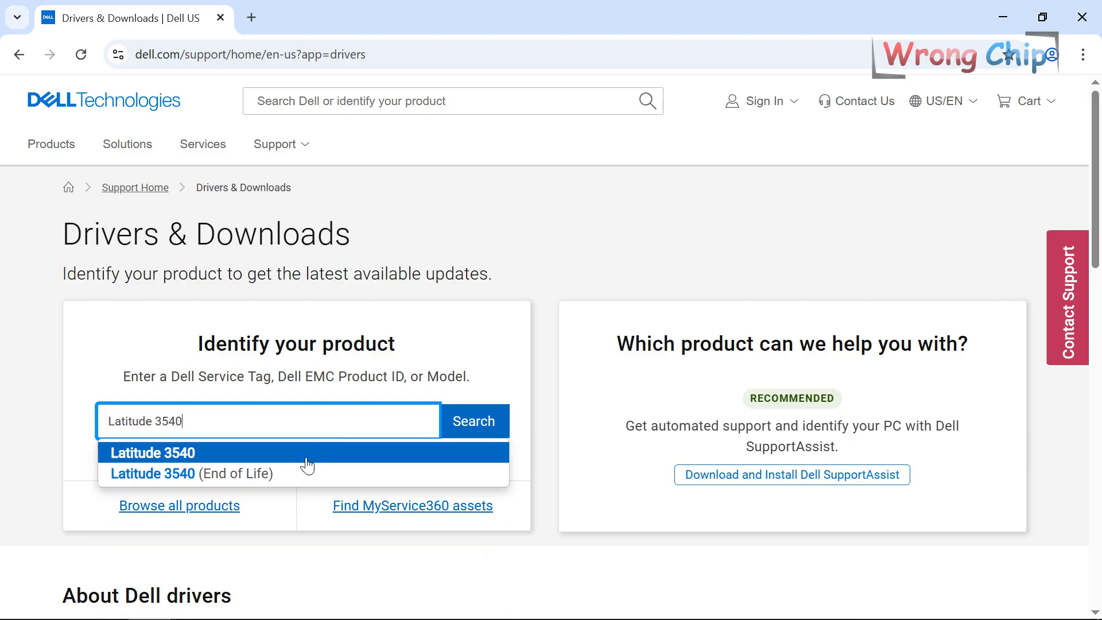
pyautogui.click(150, 453)
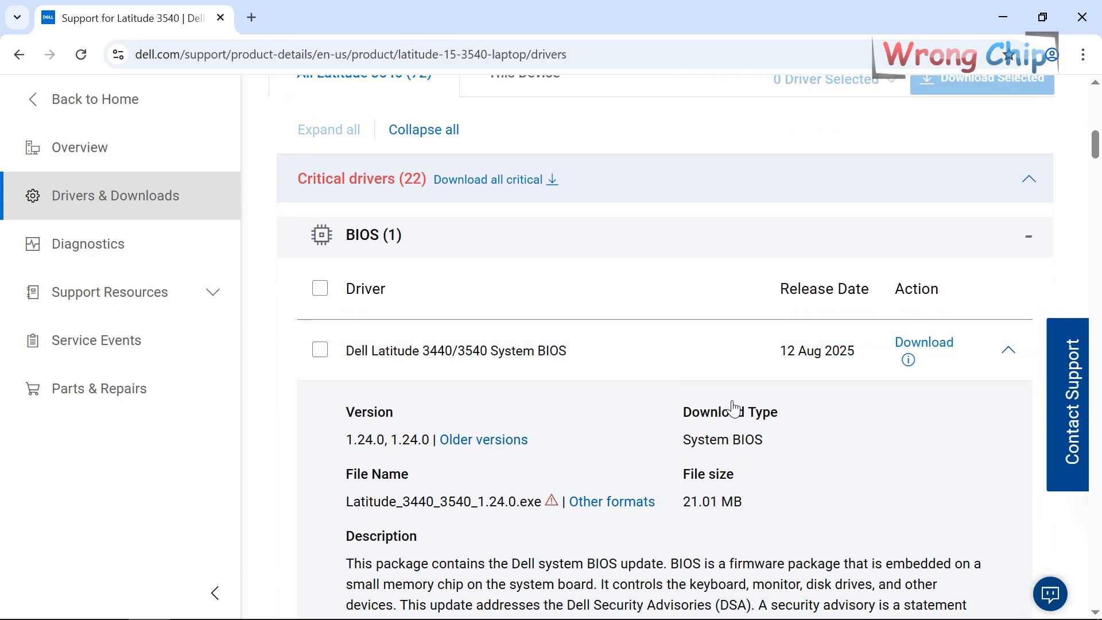
pyautogui.scroll(-3)
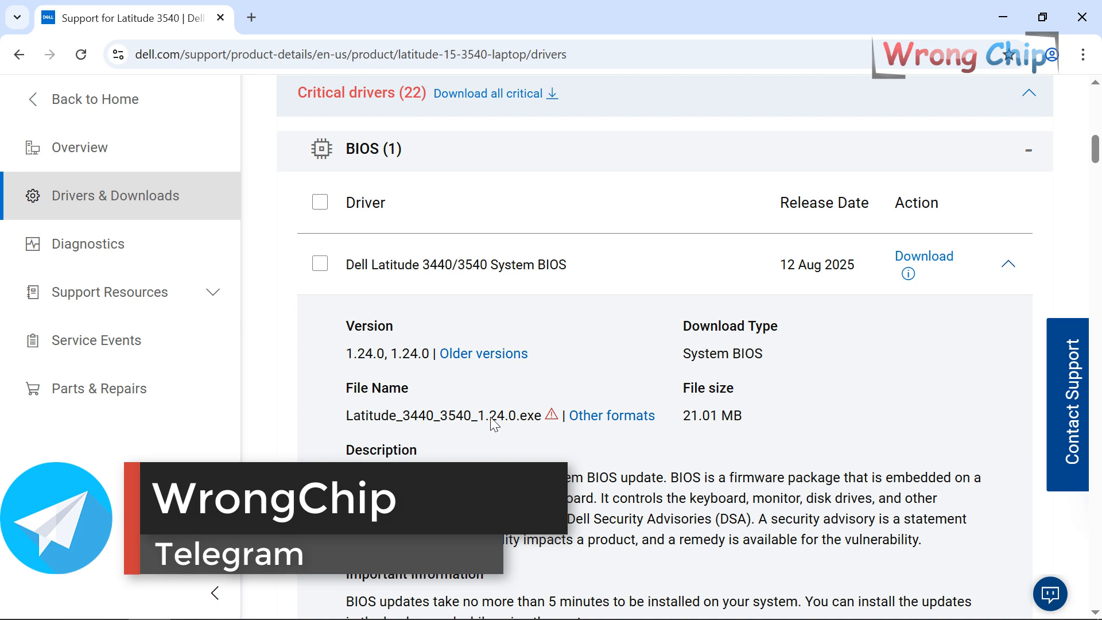
pyautogui.moveTo(774, 135)
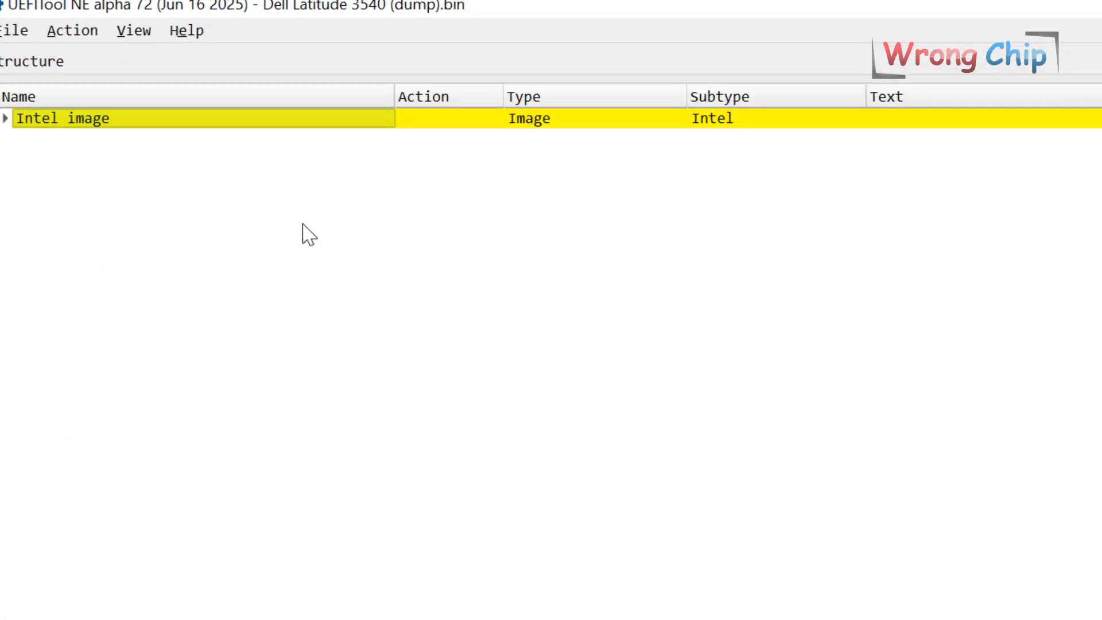
# Locate ASNBCPT in BindingsDxe's PE32 image section and save that section to the Recording folder.
pyautogui.press('ctrl+f')
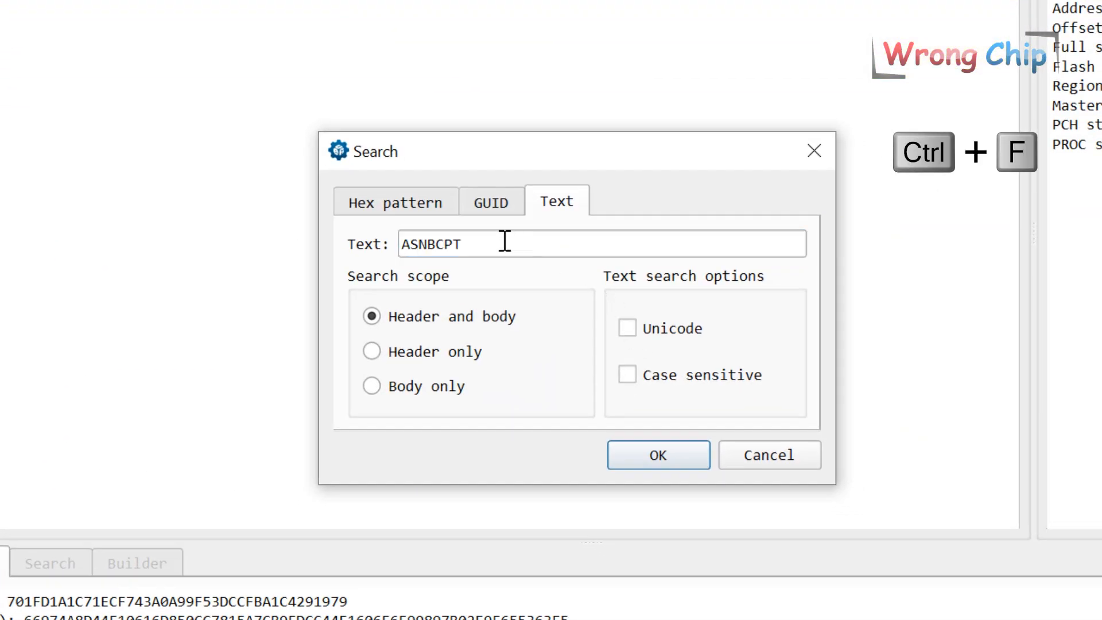
pyautogui.click(657, 455)
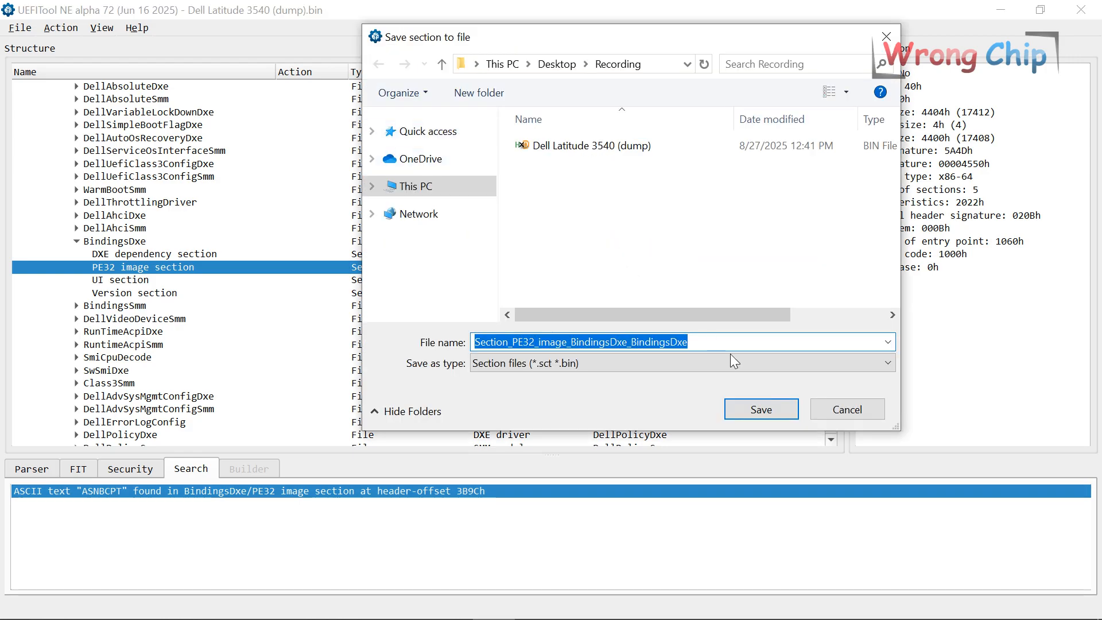
pyautogui.click(760, 408)
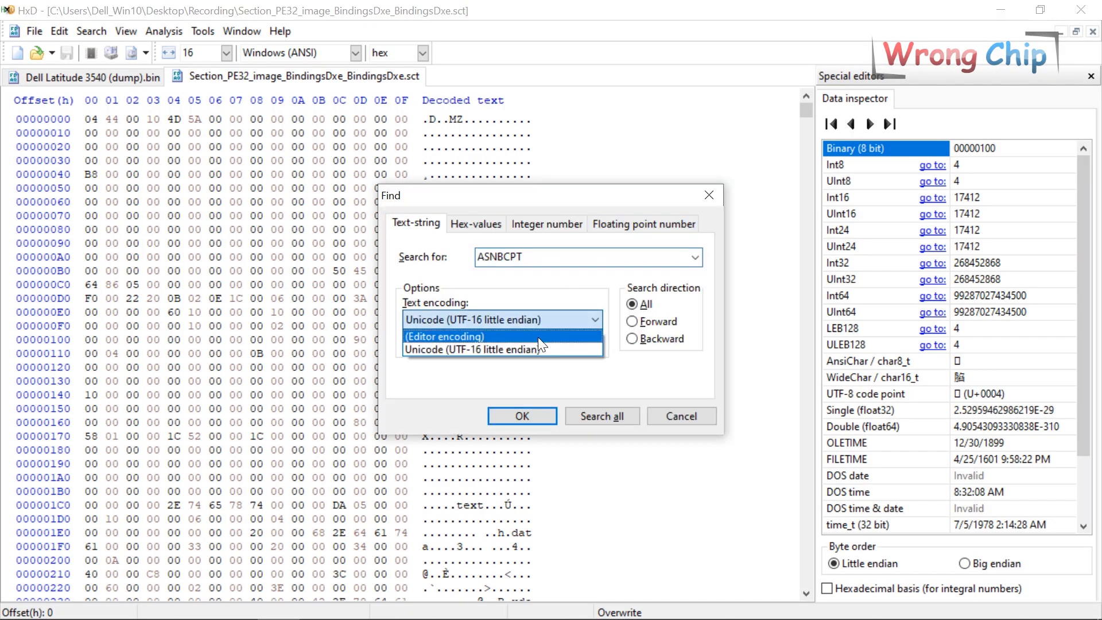
# Set the HxD search for ASNBCPT to Text encoding in the saved BindingsDxe section.
pyautogui.click(521, 415)
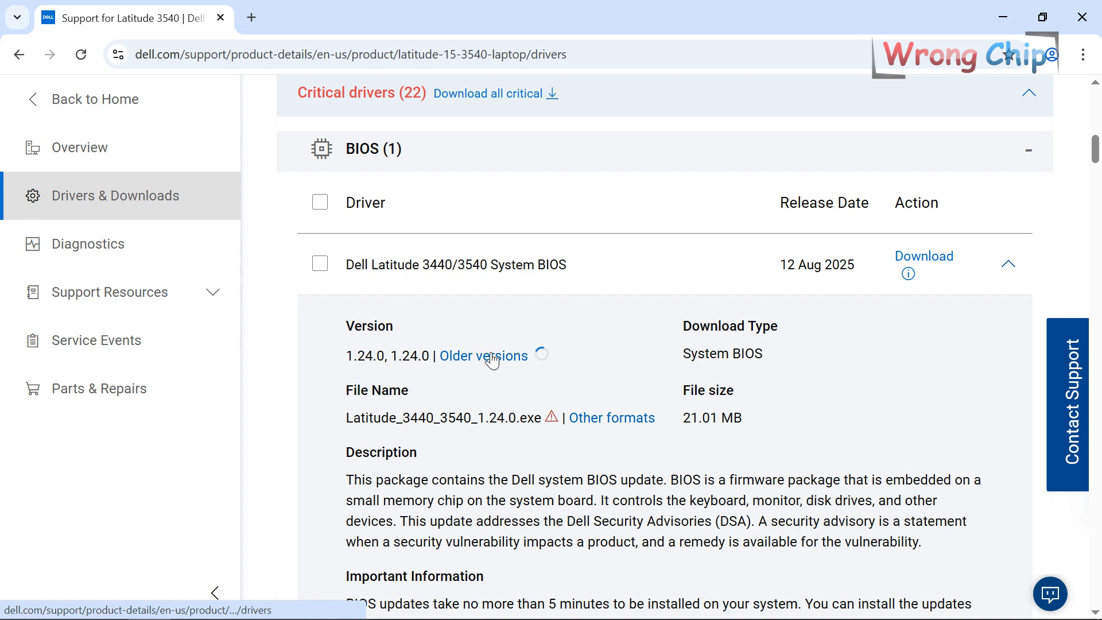
# Download the older Latitude 3440/3540 BIOS version 1.19.1 from the Older versions list.
pyautogui.click(483, 356)
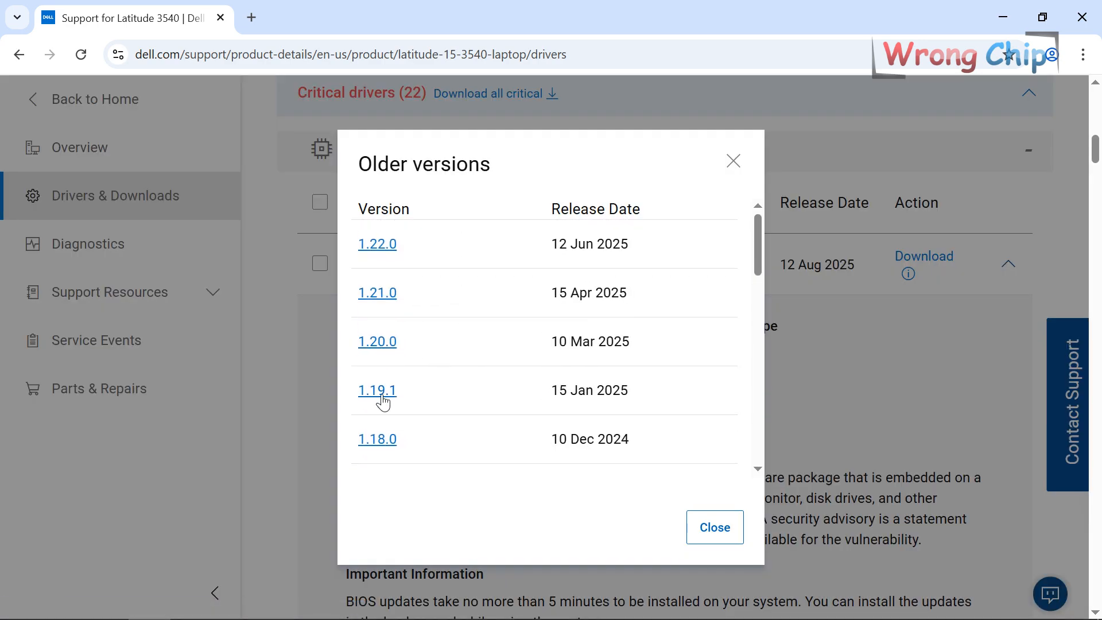
pyautogui.click(376, 391)
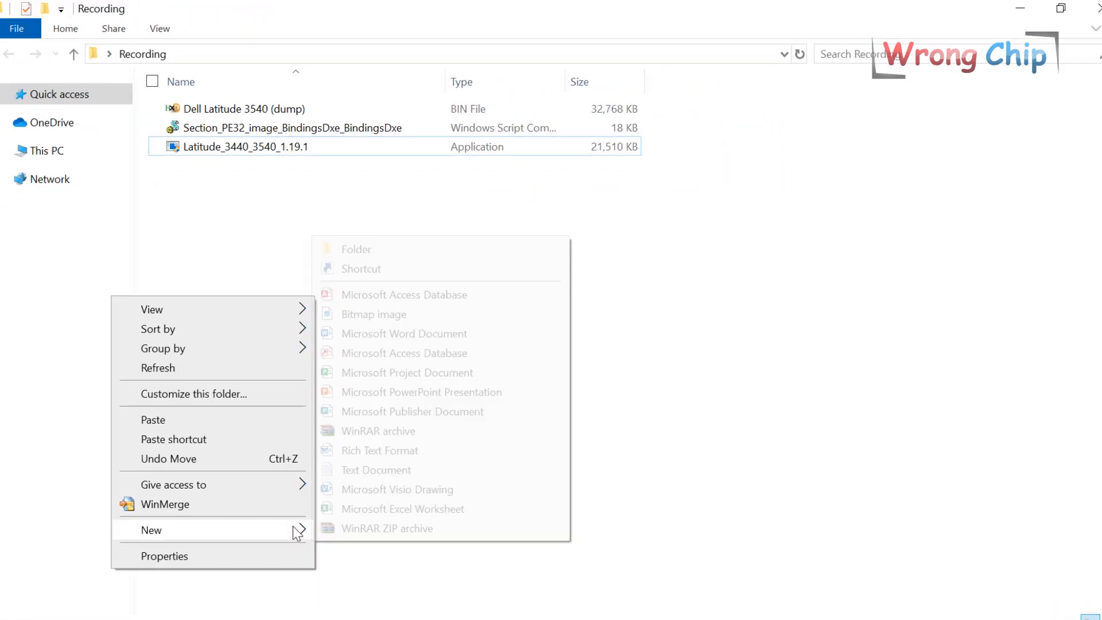
# Create a new folder for the 1.19.1 package and extract its Firmware folder of 17 files.
pyautogui.click(356, 249)
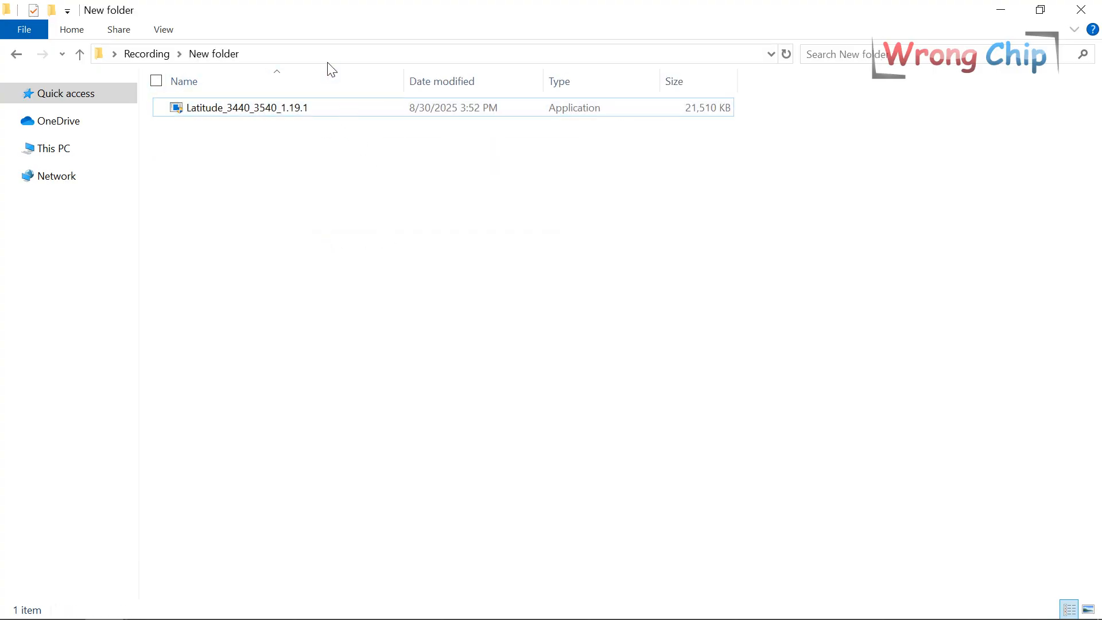
pyautogui.click(422, 53)
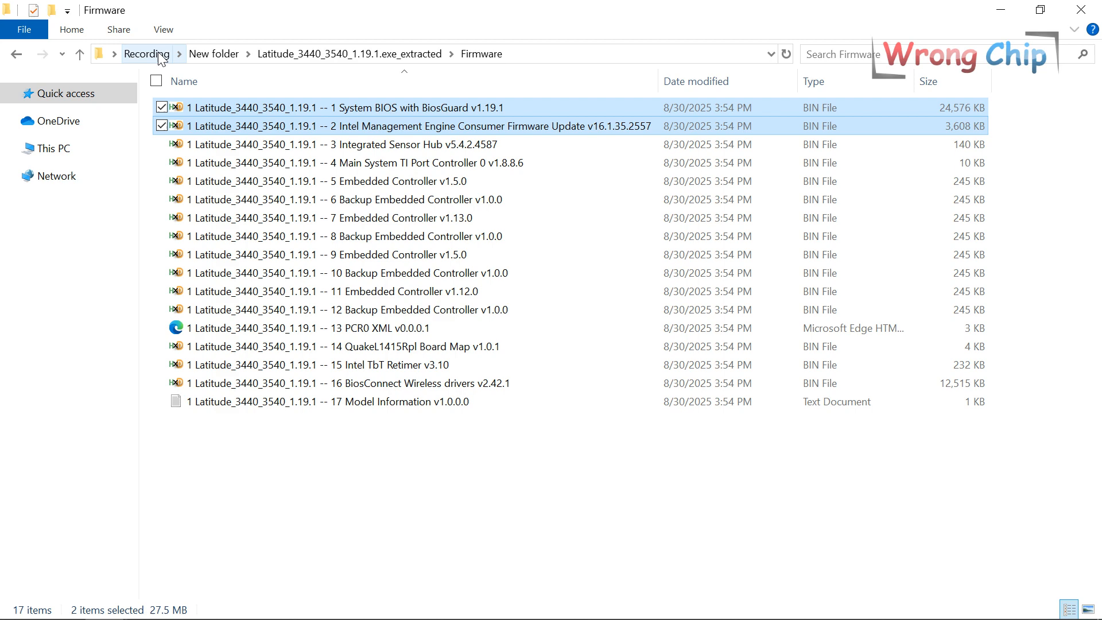
# Load the 1.19.1 System BIOS file in HxD and search the dump for the _FVH hex pattern.
pyautogui.click(147, 54)
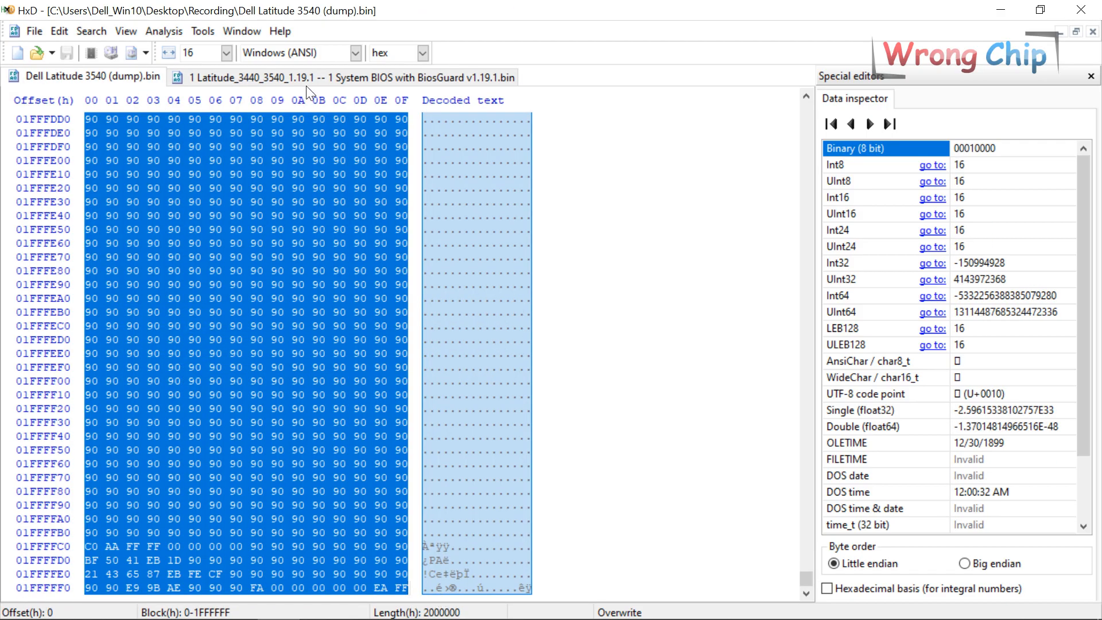
pyautogui.click(351, 77)
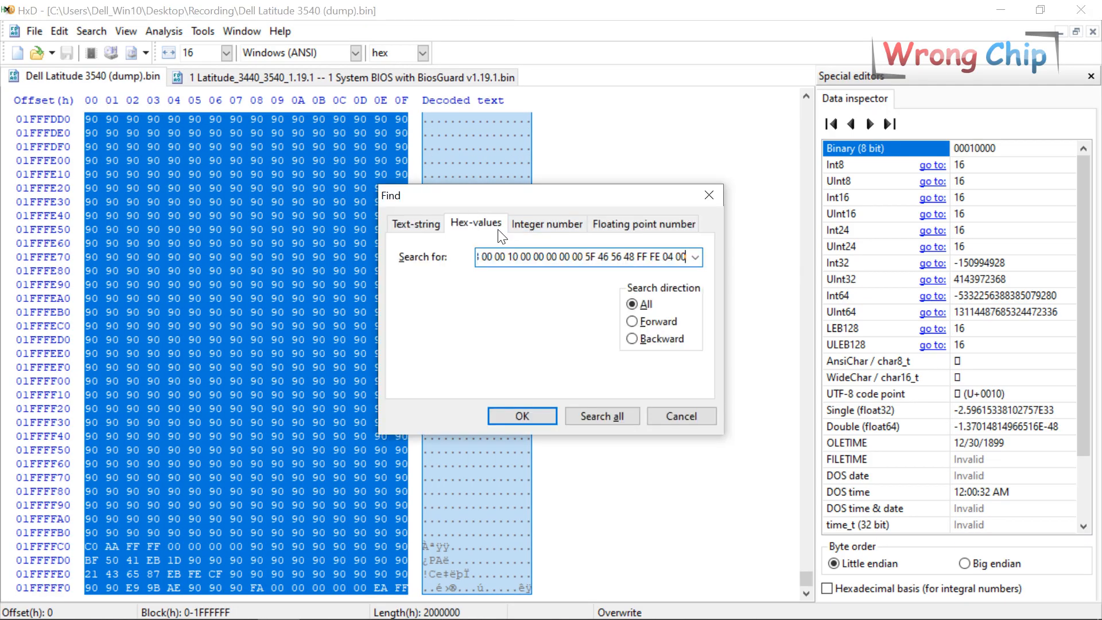
pyautogui.click(521, 415)
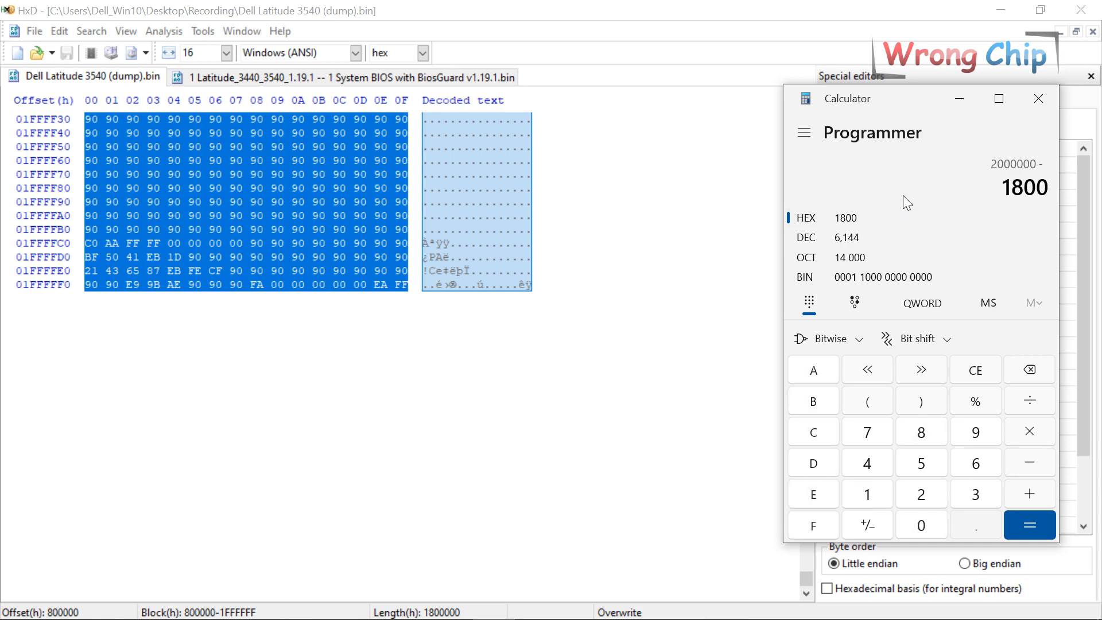
# Compute the BIOS region start in Calculator and bring up Go to with offset 800000 (hex).
pyautogui.click(1029, 524)
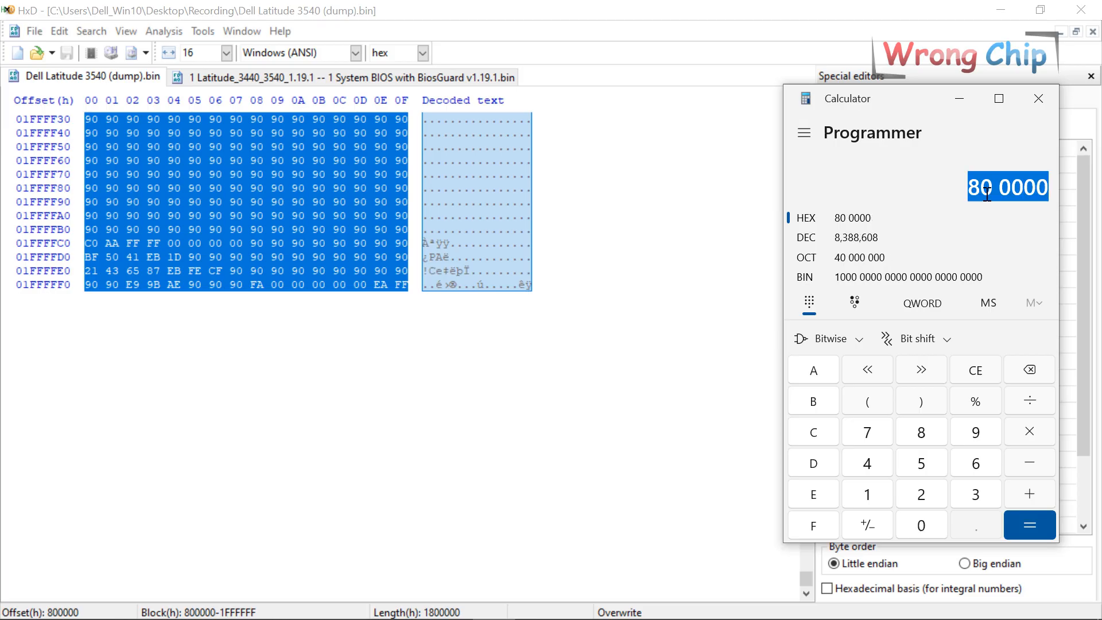
pyautogui.press('ctrl+g')
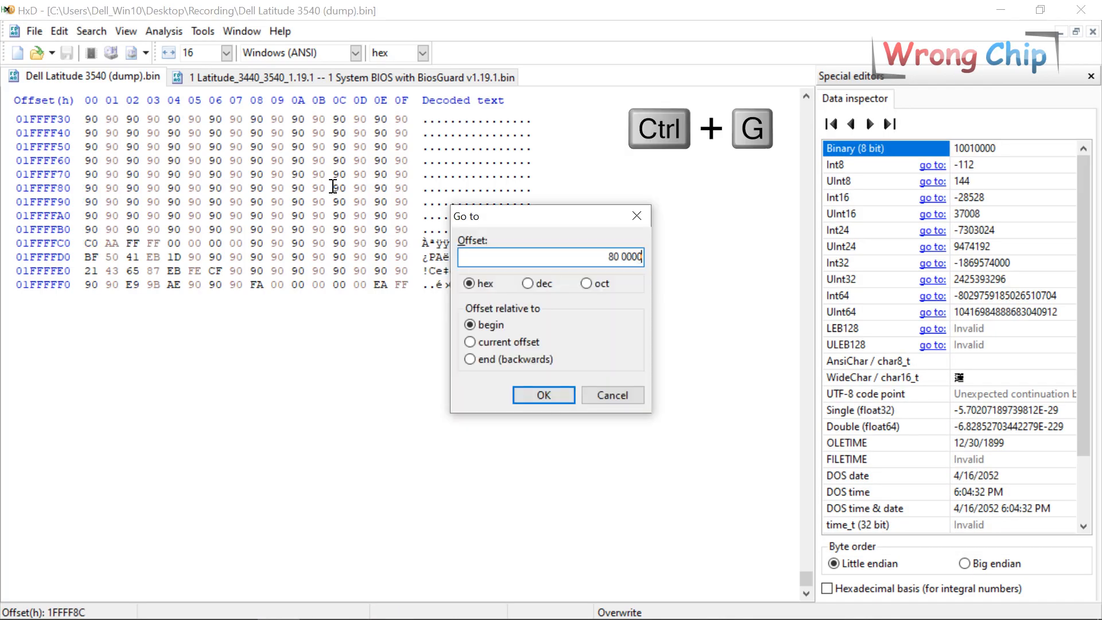
# Jump to the offset and save the modified dump as New.bin in the Recording folder.
pyautogui.click(543, 394)
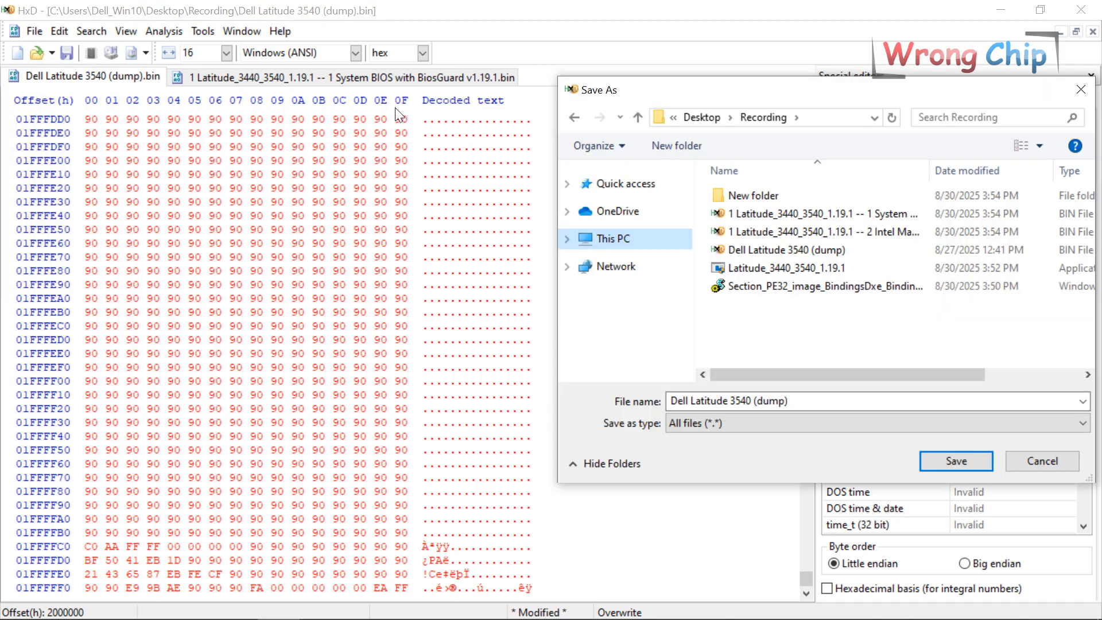
pyautogui.write('New.')
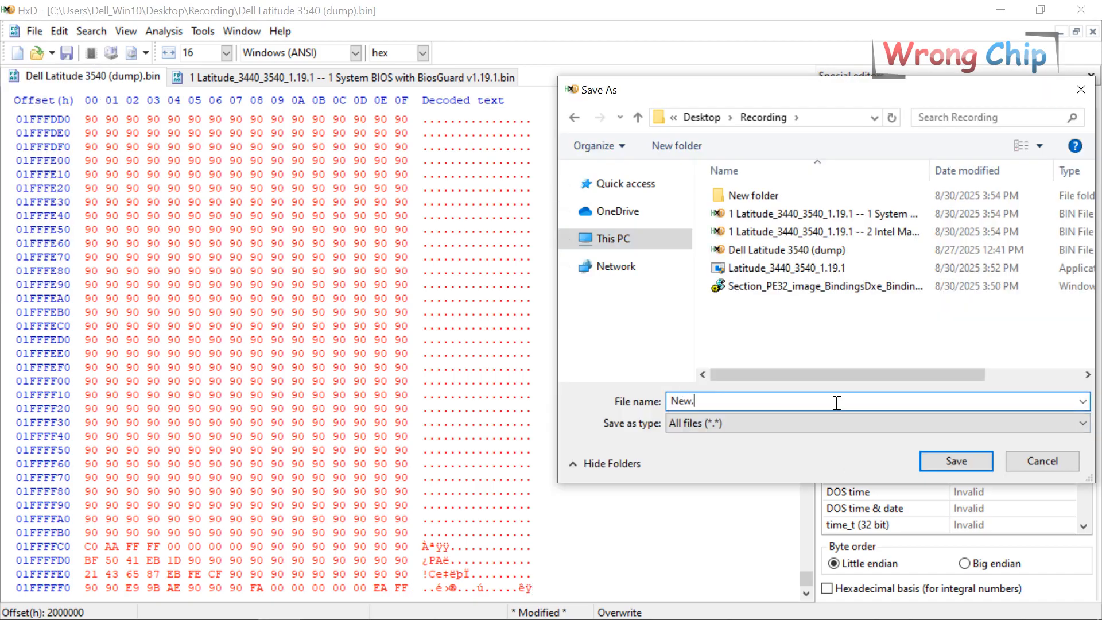
pyautogui.click(954, 460)
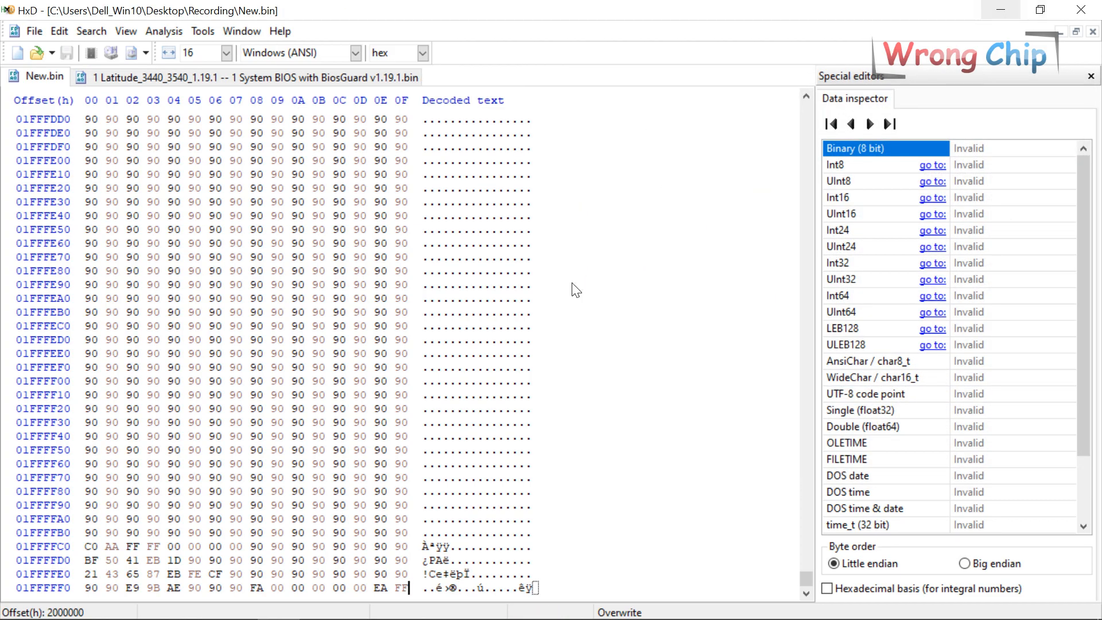
pyautogui.moveTo(929, 91)
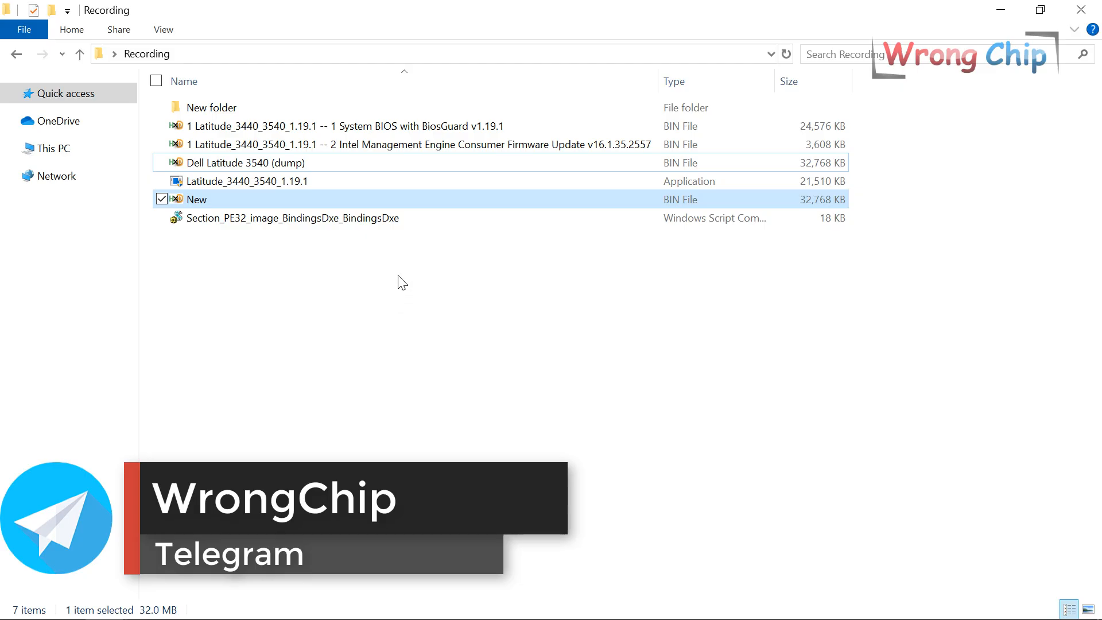
# Search the reopened New.bin for the key byte string and dismiss the not-found message.
pyautogui.doubleClick(196, 199)
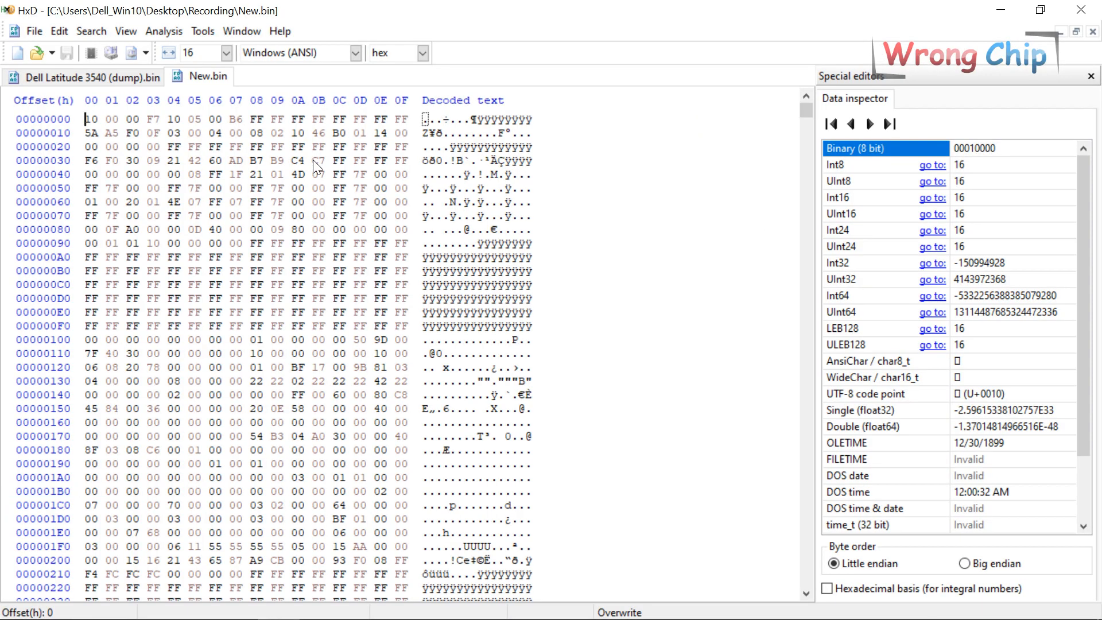
pyautogui.press('ctrl+f')
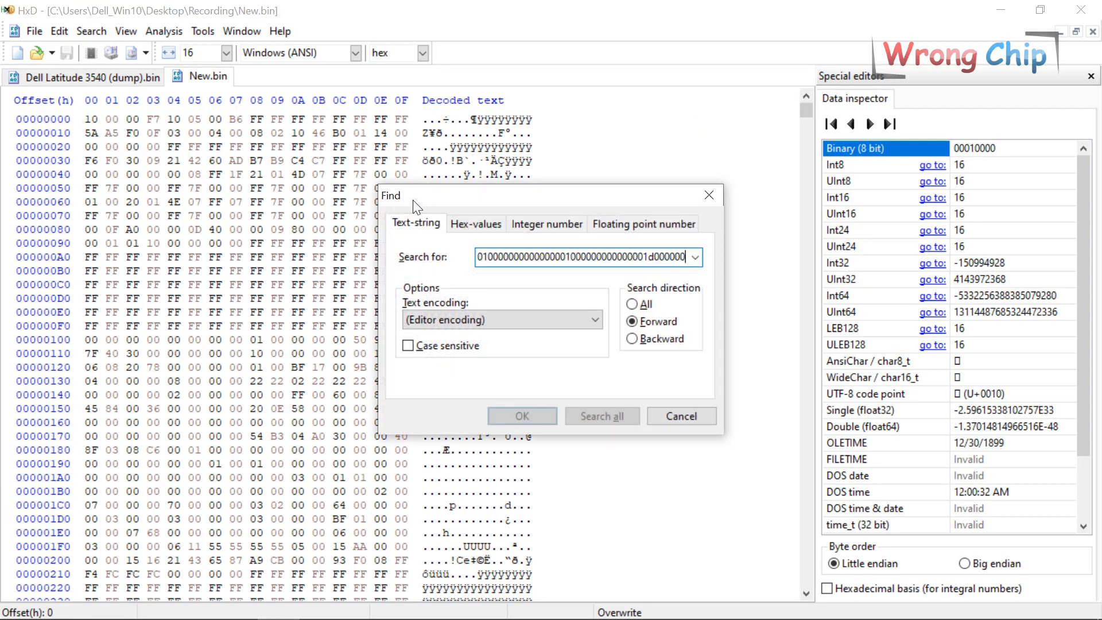
pyautogui.click(521, 416)
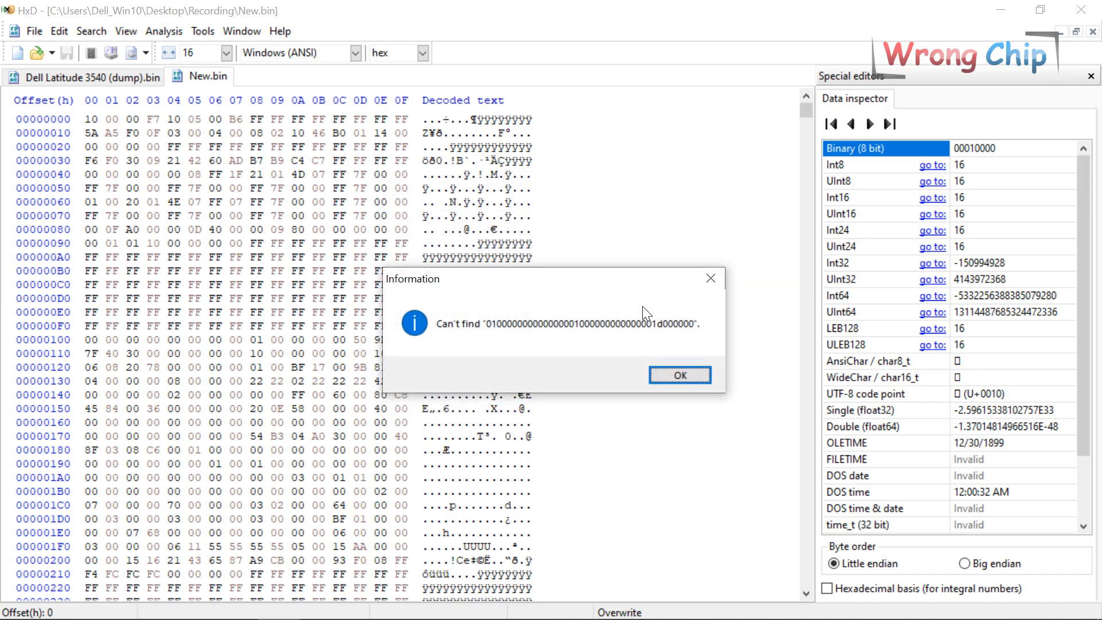
pyautogui.moveTo(632, 338)
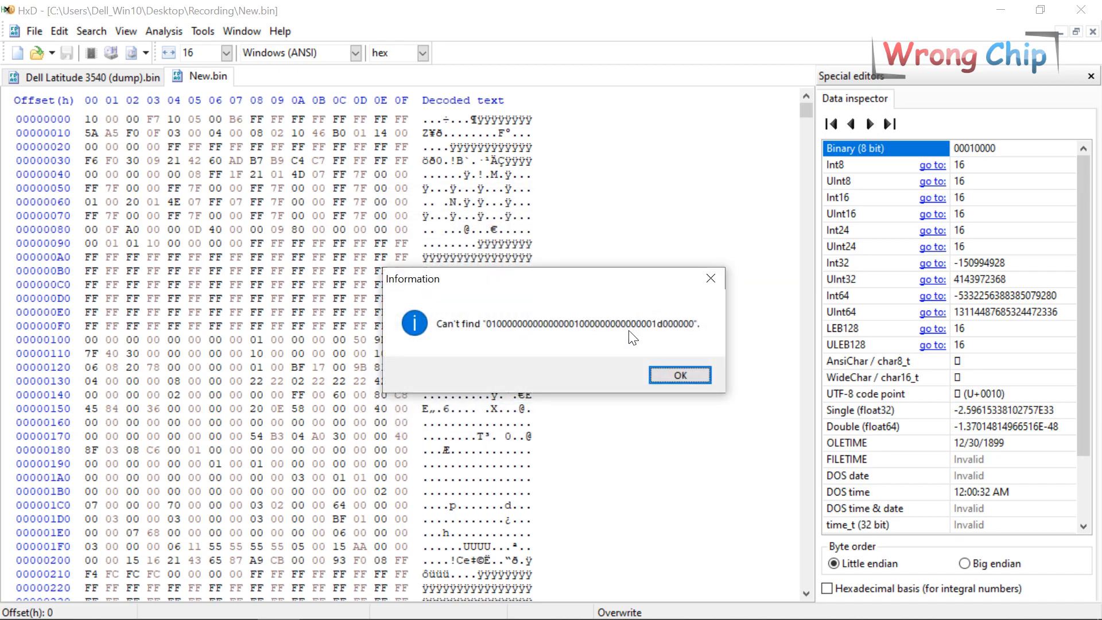
pyautogui.click(679, 374)
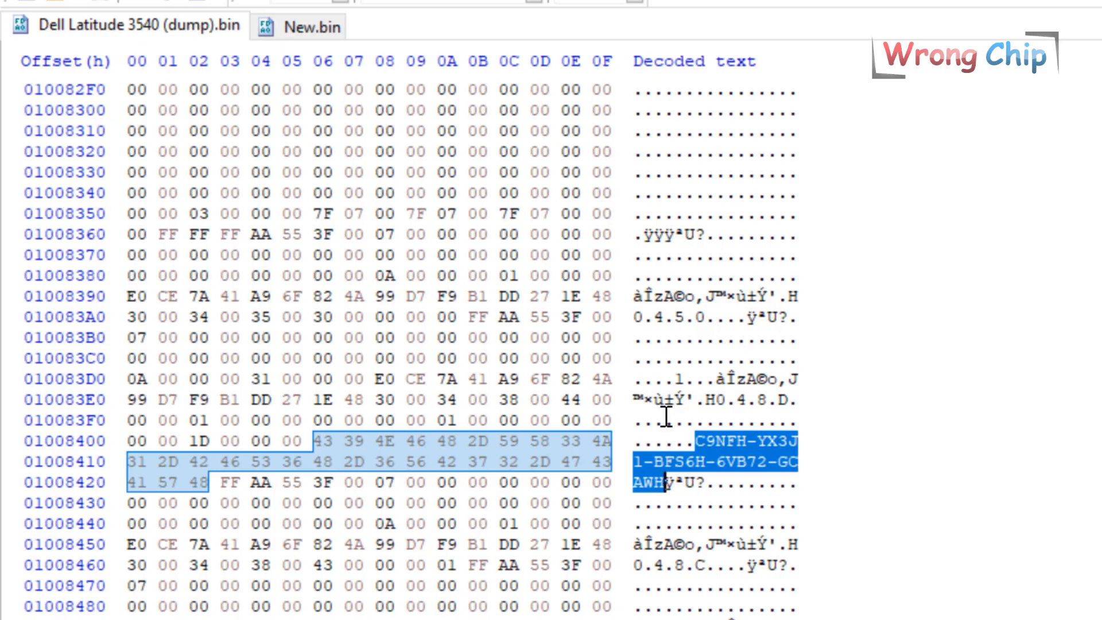
pyautogui.moveTo(709, 448)
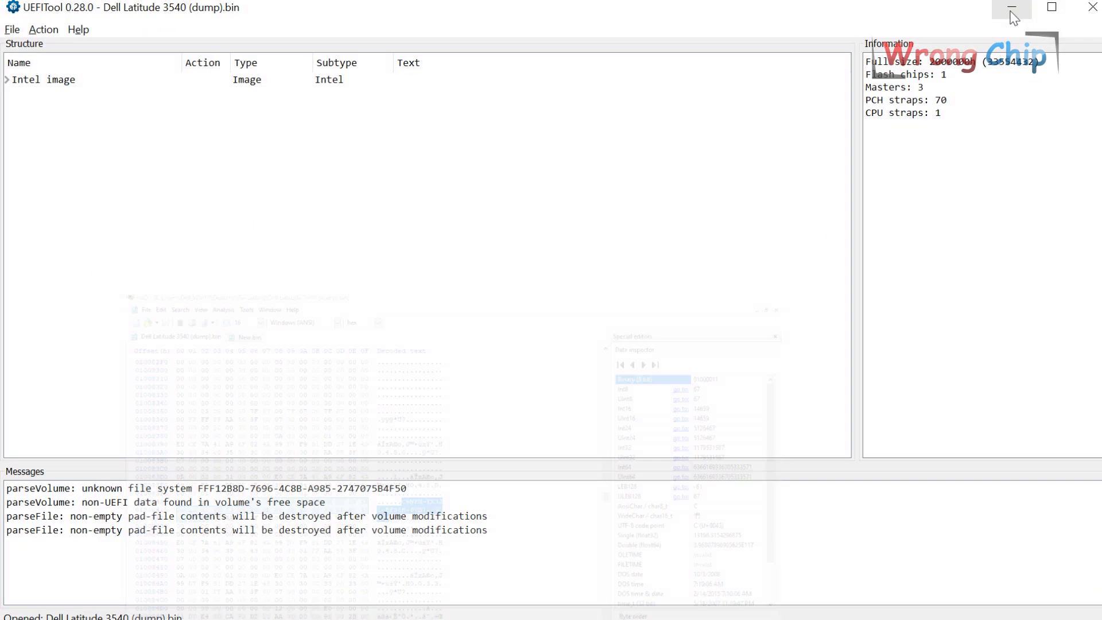
# Search the image for the product key hex pattern and jump to the volume containing it.
pyautogui.click(1050, 6)
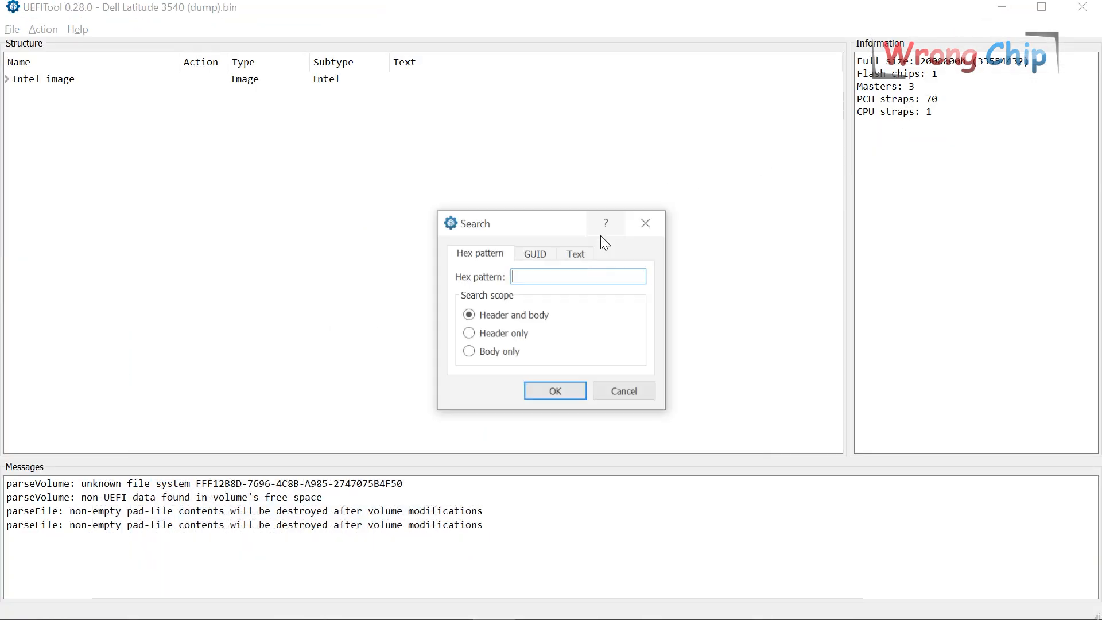
pyautogui.click(555, 390)
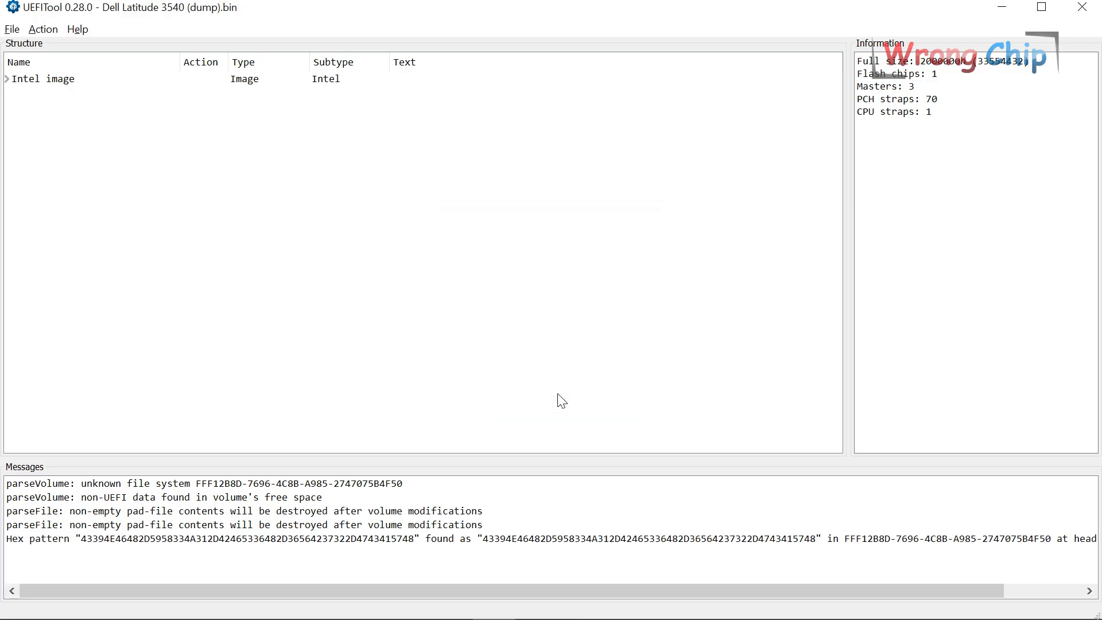
pyautogui.click(6, 79)
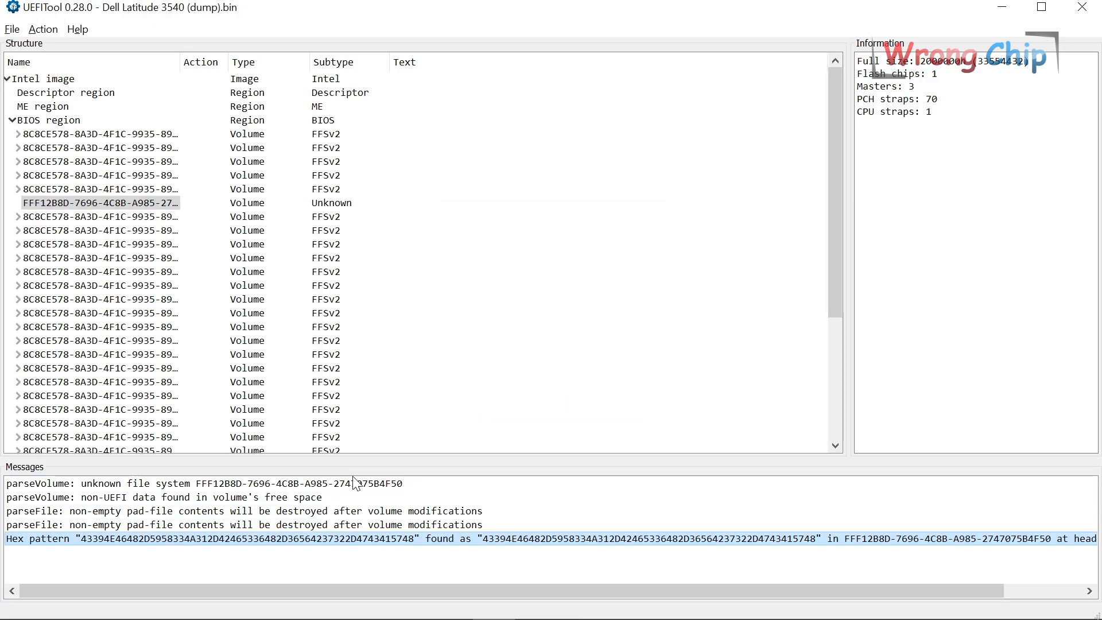
# Extract that unknown volume as is and save it as Winkey.vol in the Recording folder.
pyautogui.click(98, 203)
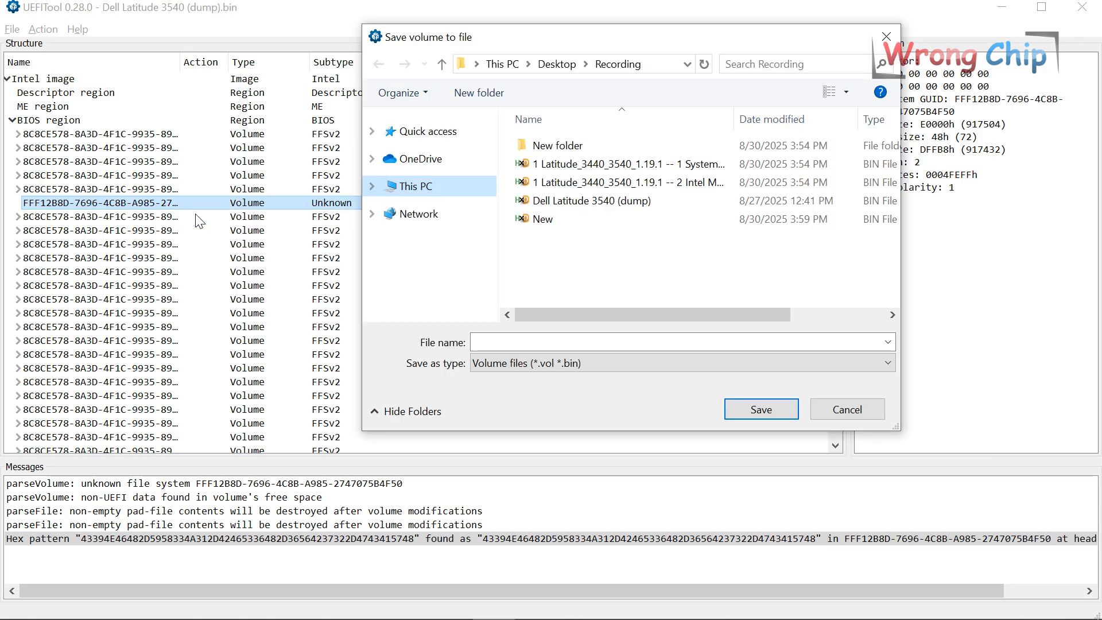
pyautogui.write('W')
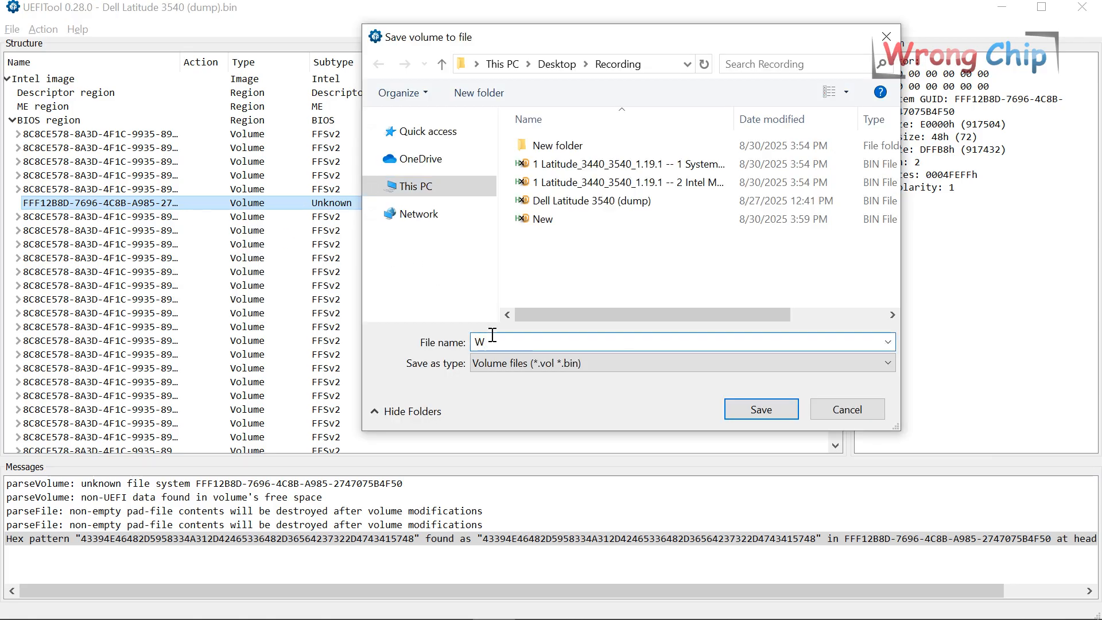
pyautogui.write('inkey')
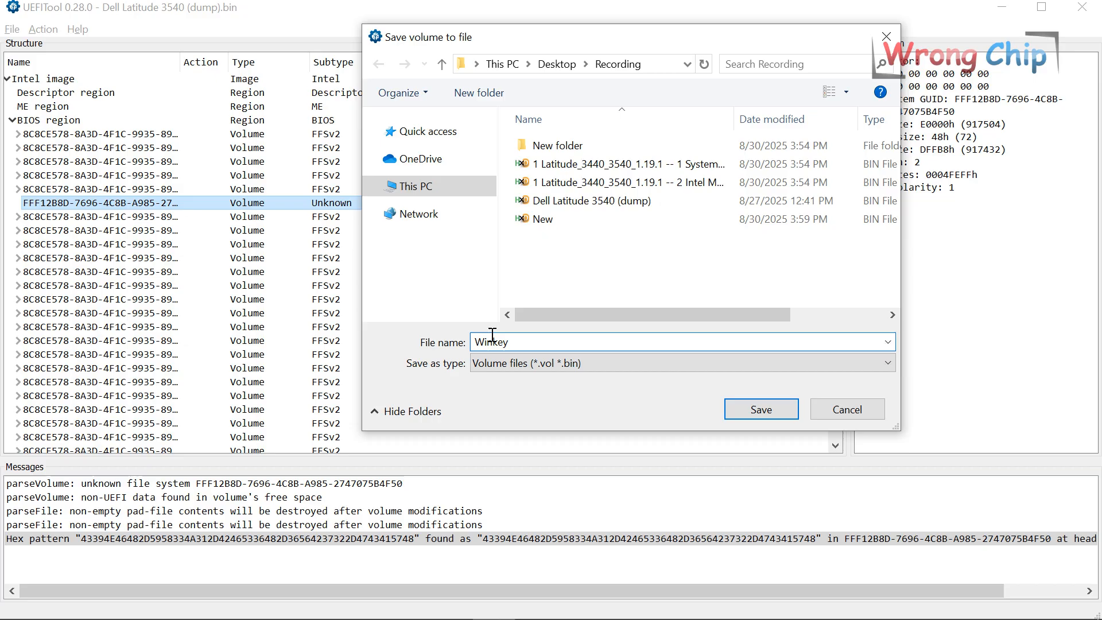
pyautogui.click(760, 409)
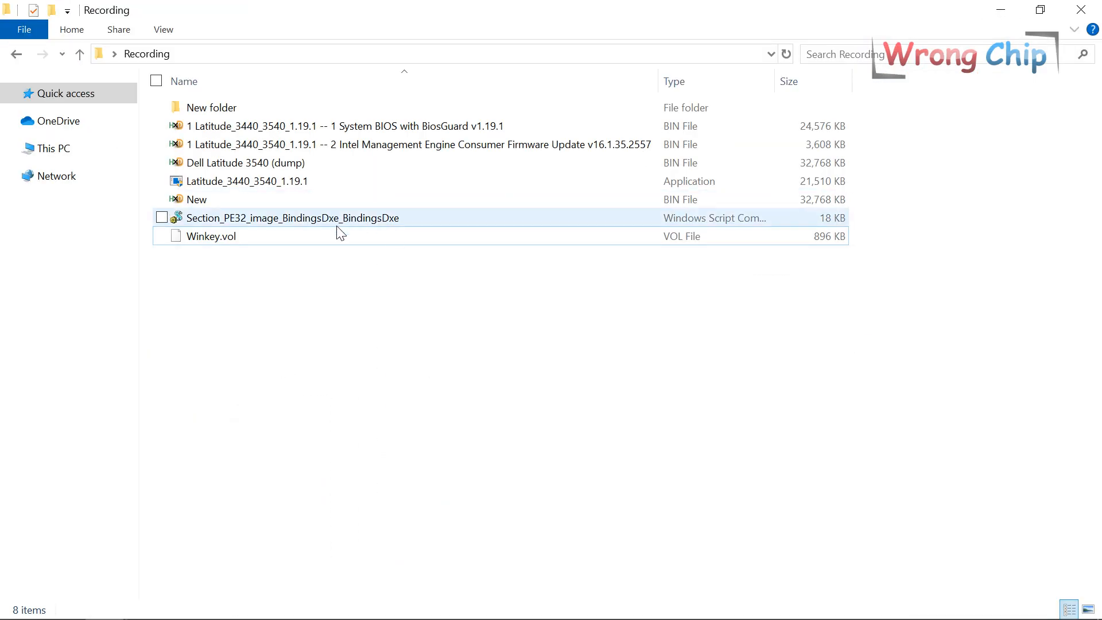
# Go to offset 1000000, compare New.bin with the original dump, and overwrite New.bin with the dump's key-bearing data.
pyautogui.doubleClick(212, 236)
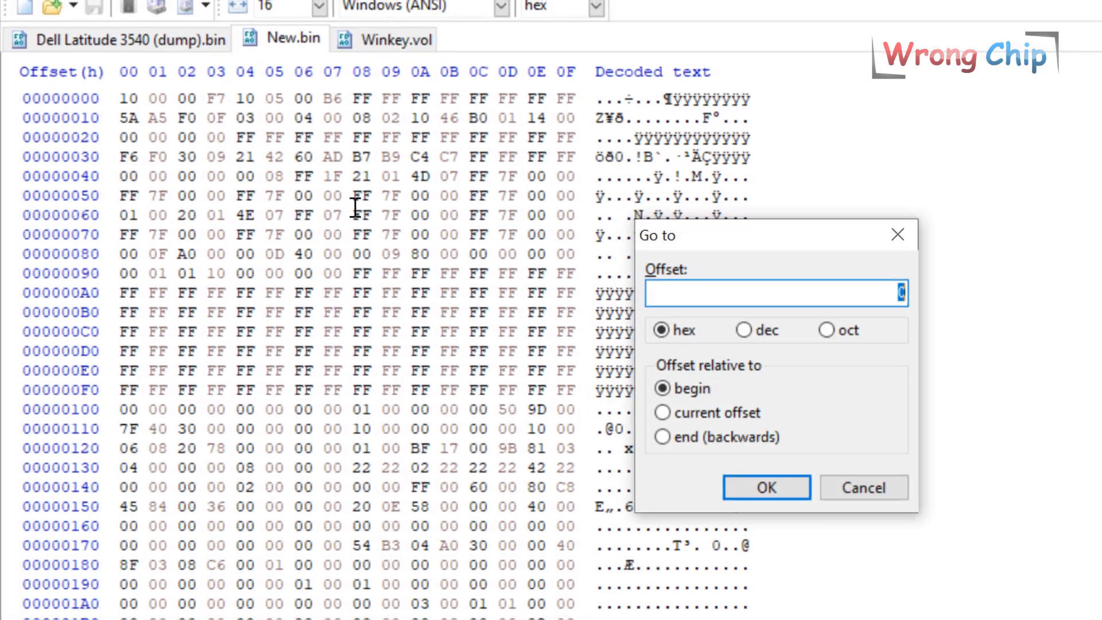
pyautogui.write('1000000')
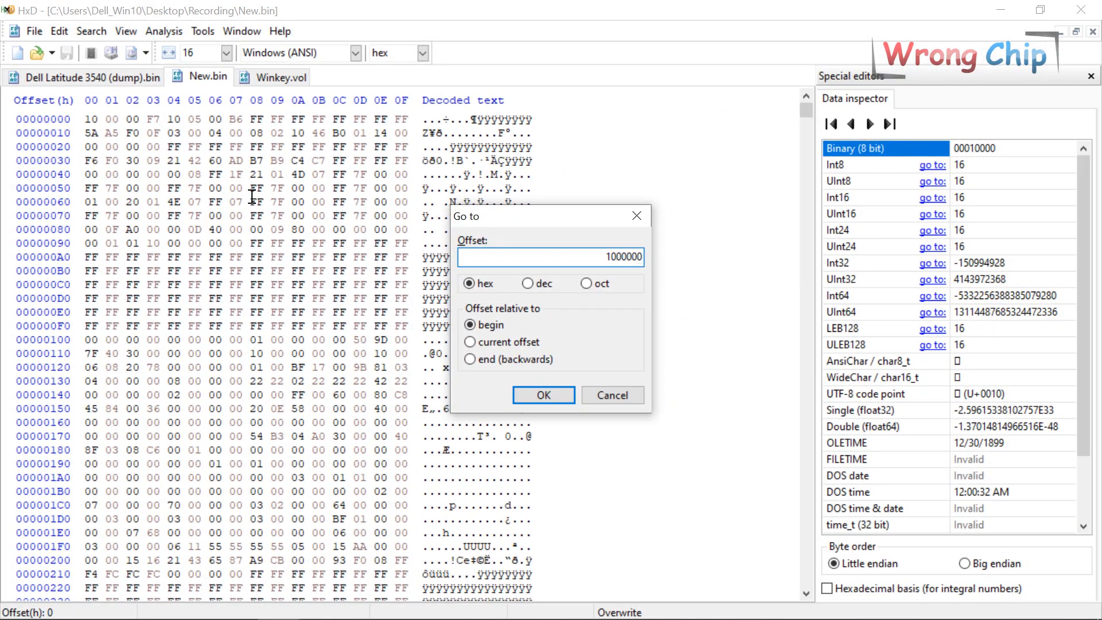
pyautogui.click(542, 394)
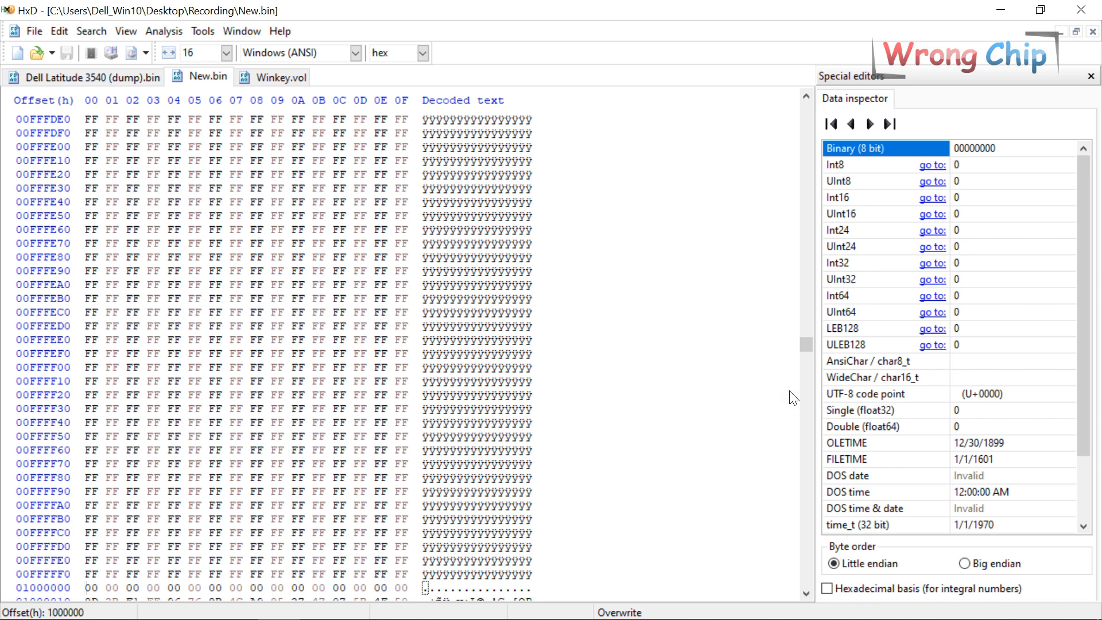
pyautogui.click(88, 77)
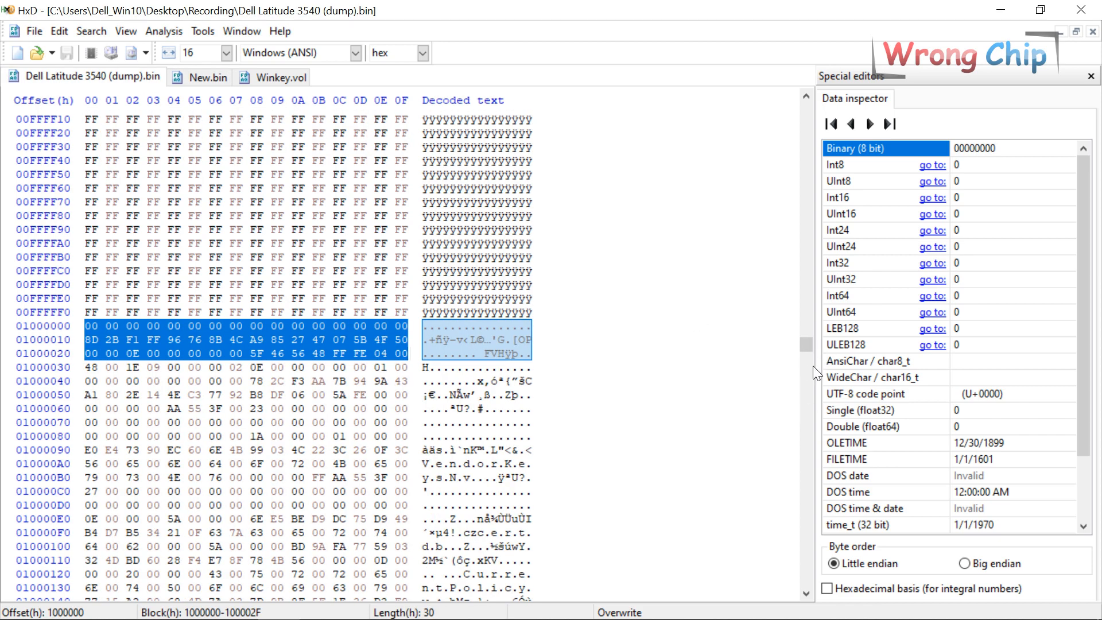
pyautogui.click(207, 77)
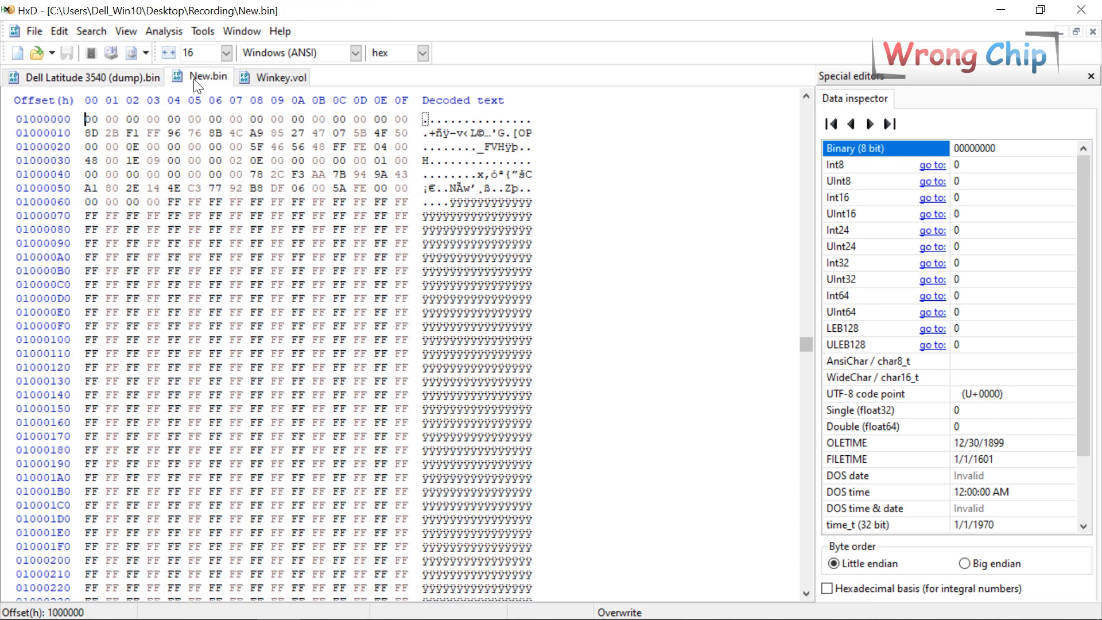
pyautogui.click(91, 77)
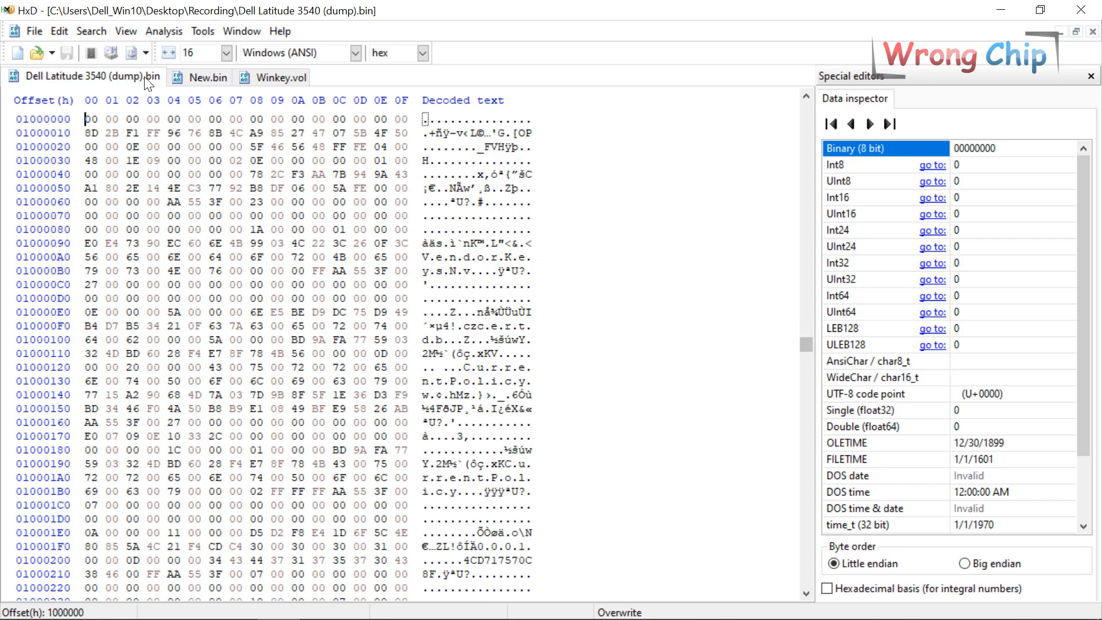
pyautogui.click(279, 77)
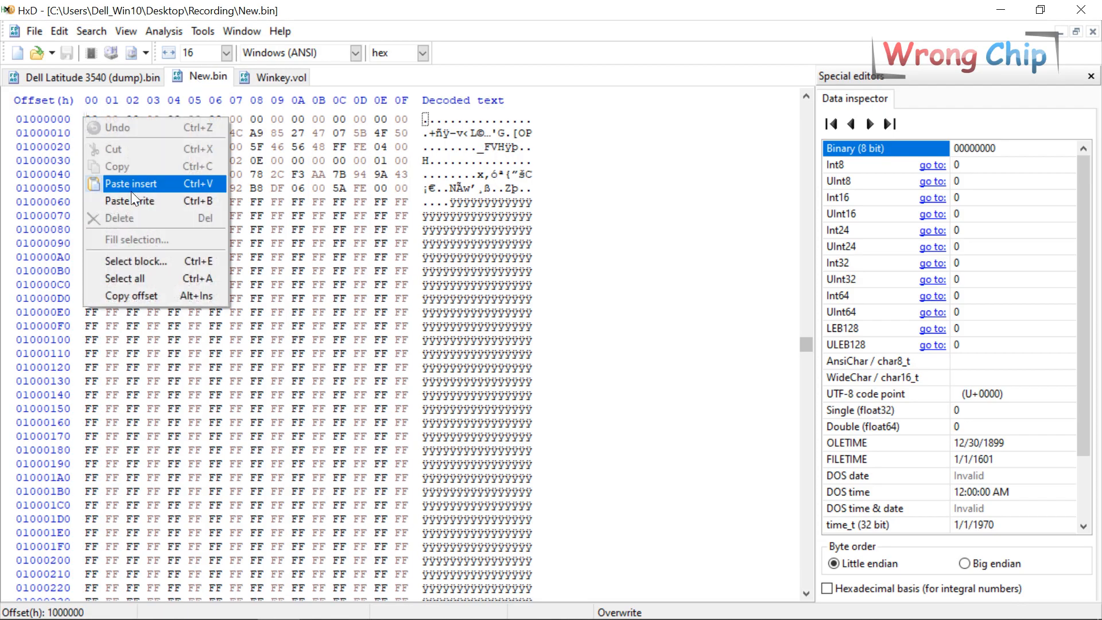
pyautogui.press('ctrl+s')
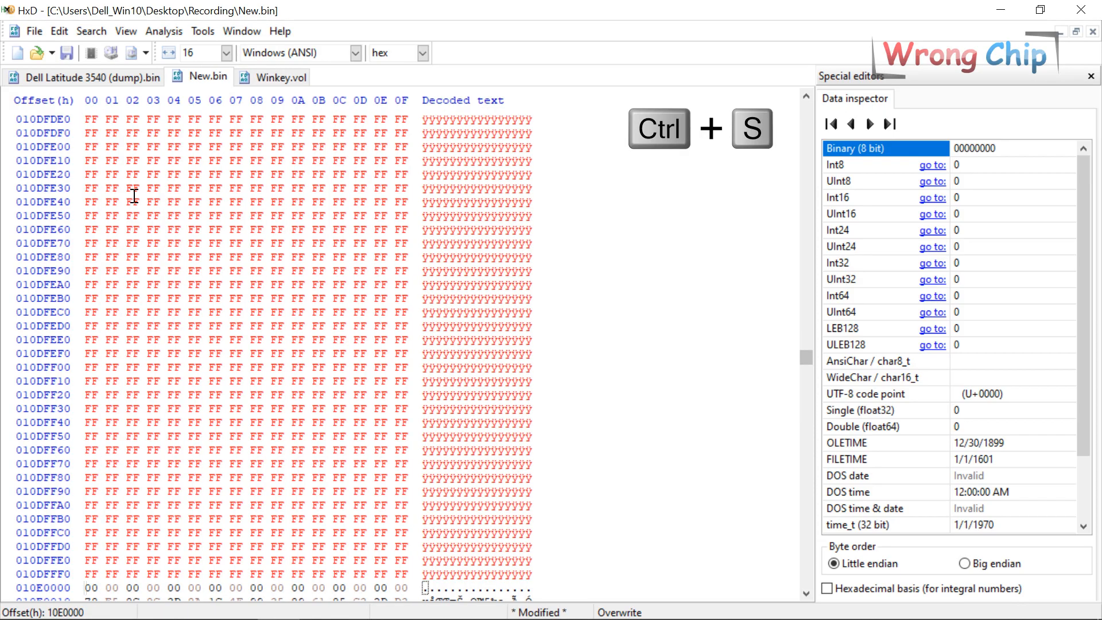
# Save New.bin, then analyze it alongside Dell's 1.19.1 ME update, both showing CSE ME 16.1.35.2557.
pyautogui.press('ctrl+s')
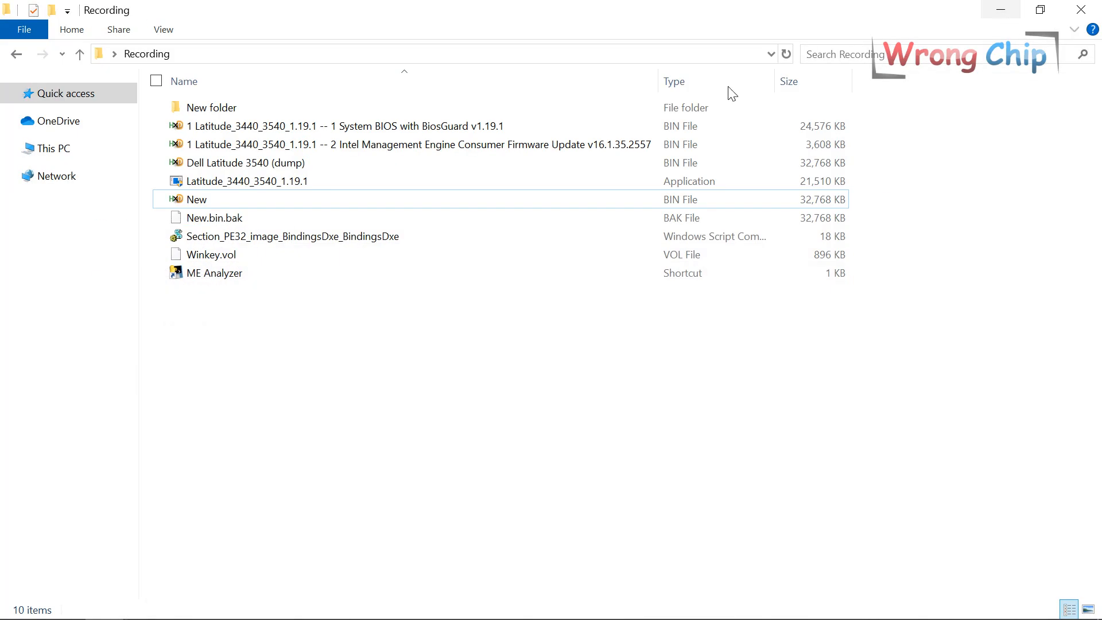
pyautogui.click(196, 198)
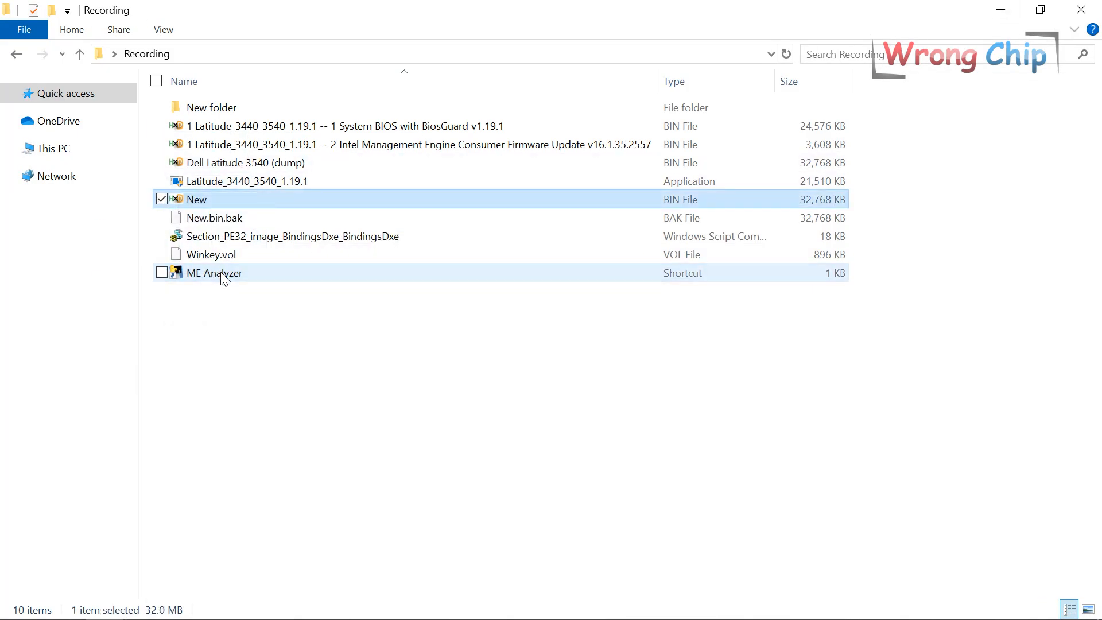
pyautogui.doubleClick(214, 274)
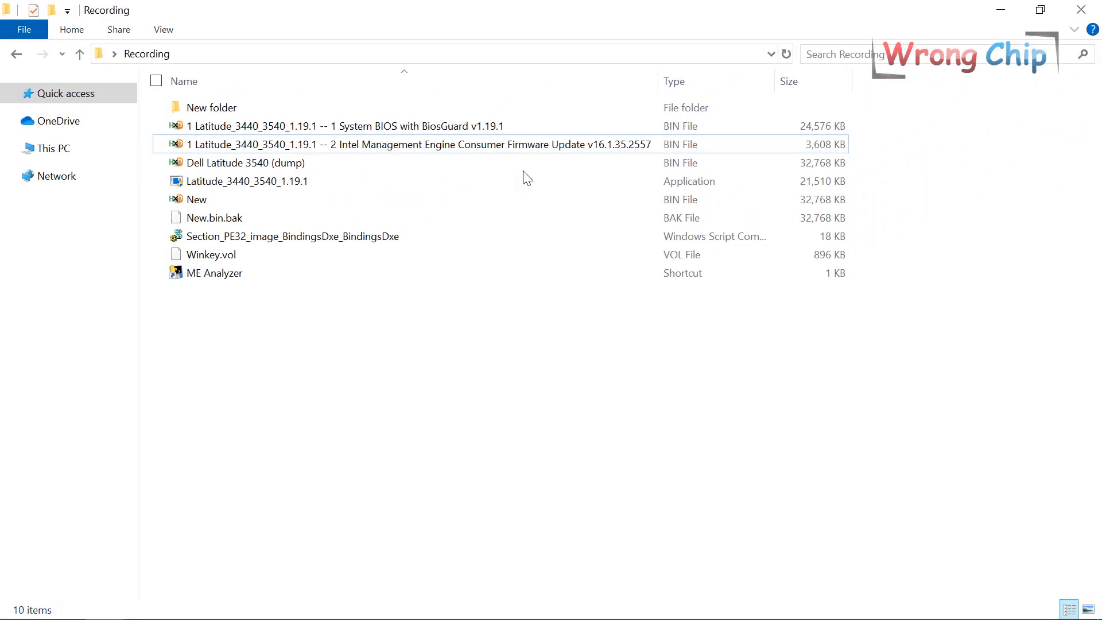
pyautogui.moveTo(469, 157)
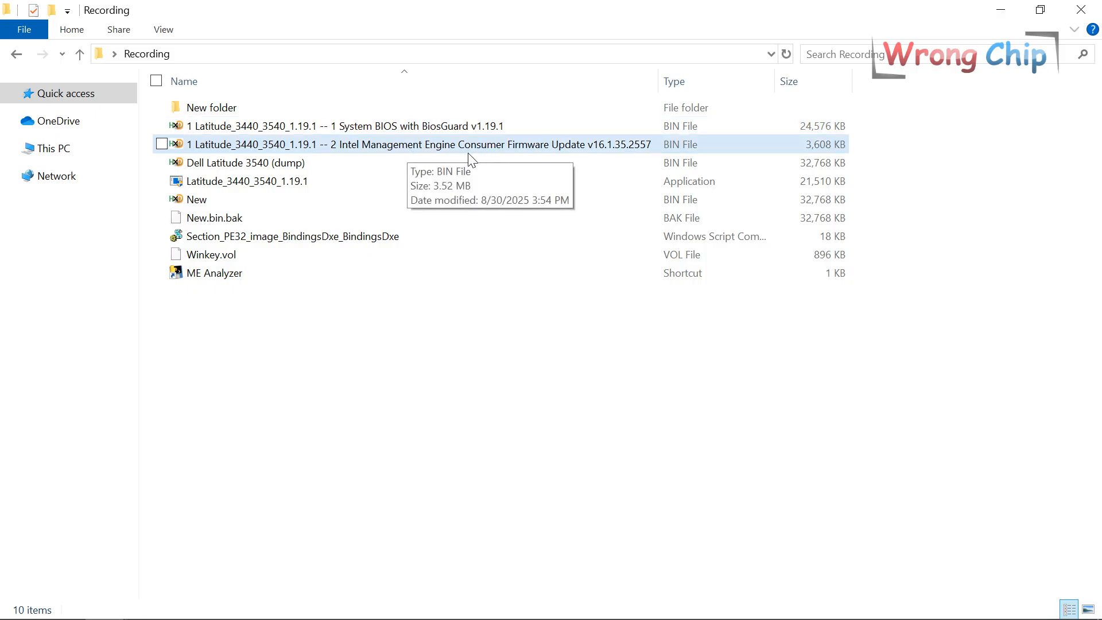
pyautogui.click(162, 145)
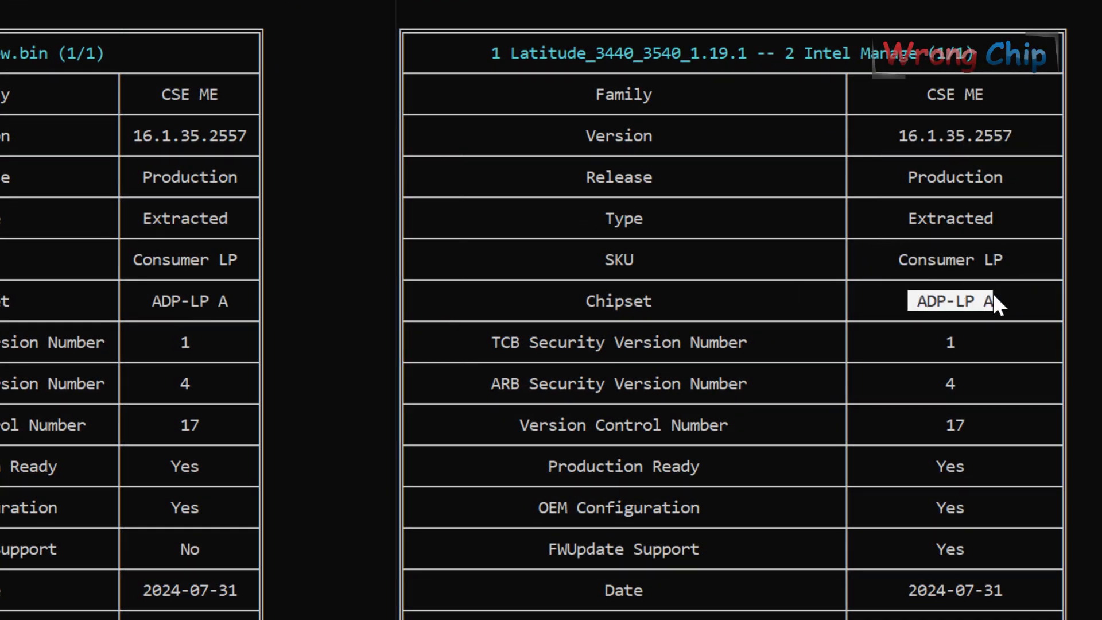
pyautogui.scroll(-3)
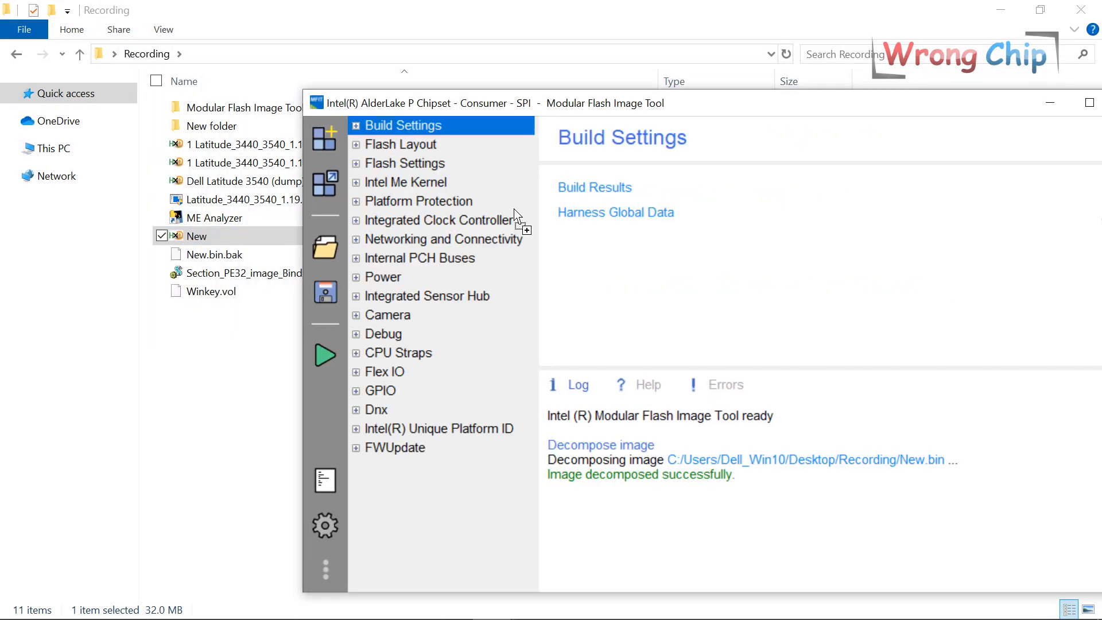
# Save the decomposed New.bin image's configuration file.
pyautogui.click(325, 290)
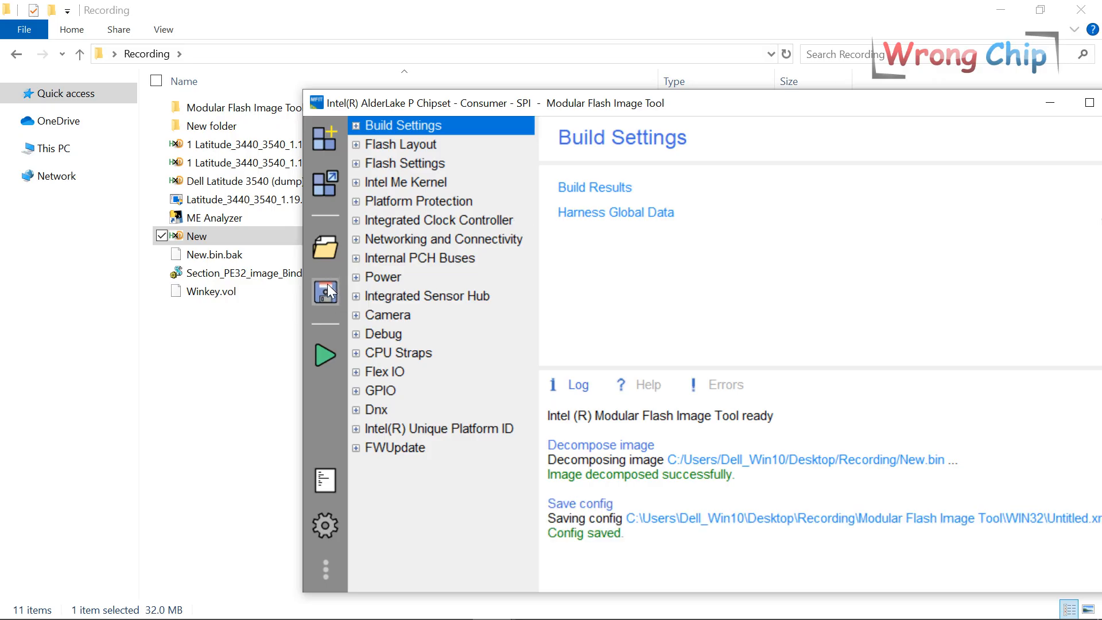
pyautogui.moveTo(325, 290)
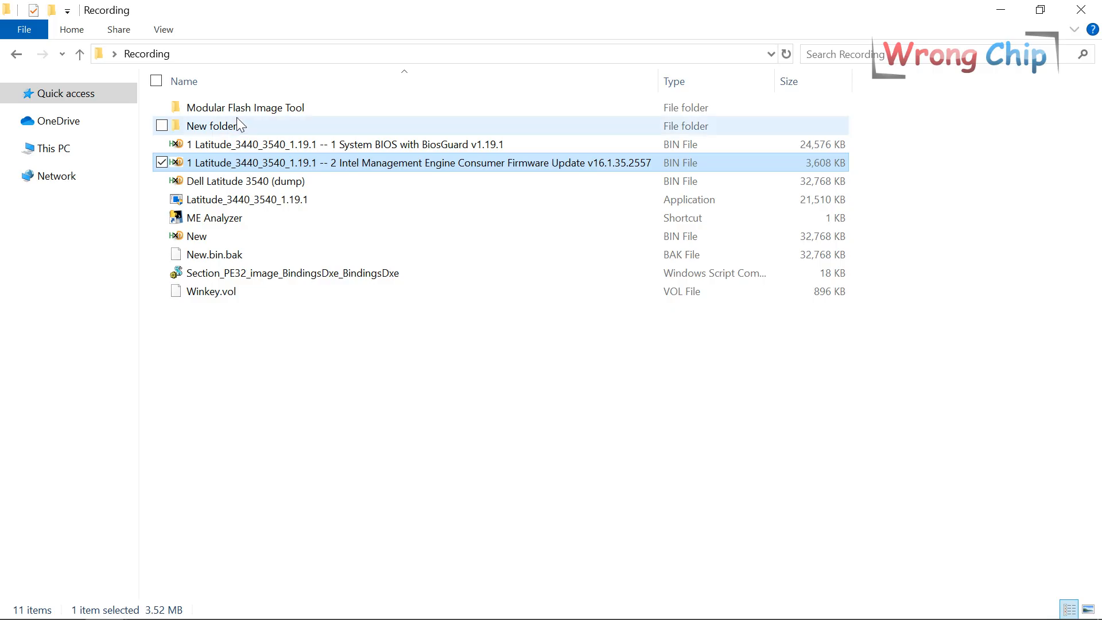
# Permanently delete the aaa file from the New\Decompose output folder.
pyautogui.doubleClick(246, 107)
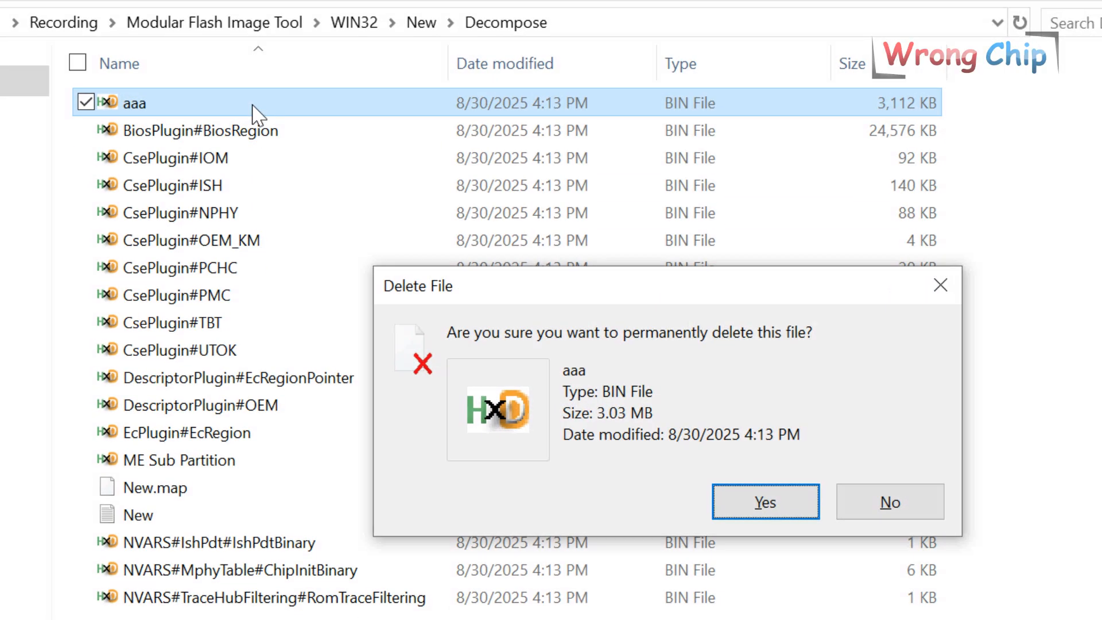
pyautogui.click(764, 502)
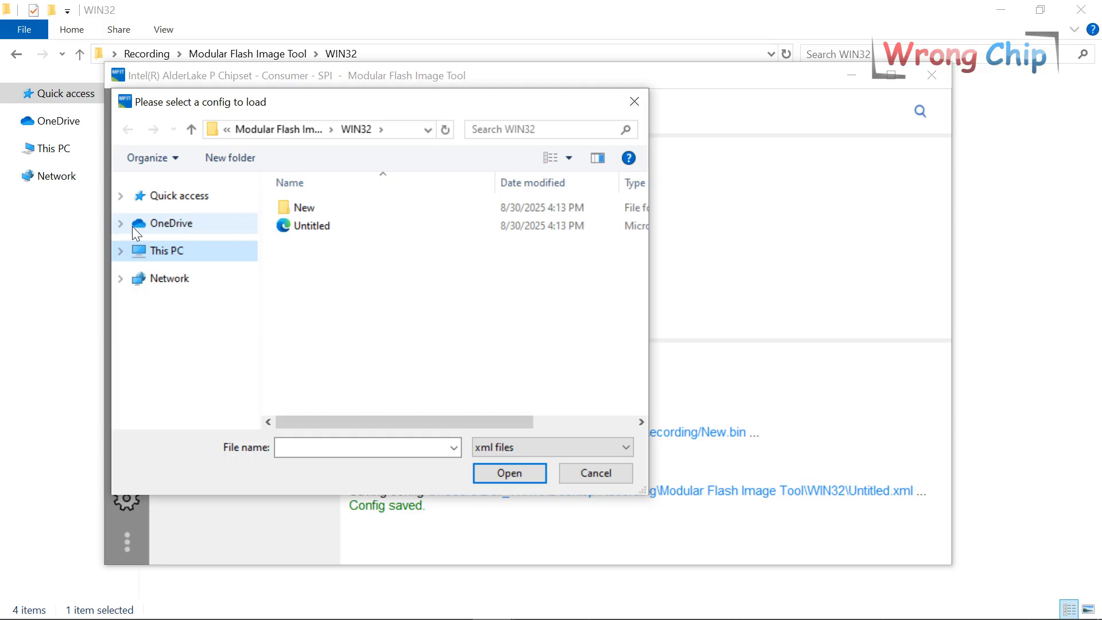
# Load the saved Untitled.xml config and build the new 32 MB flash image.
pyautogui.click(313, 226)
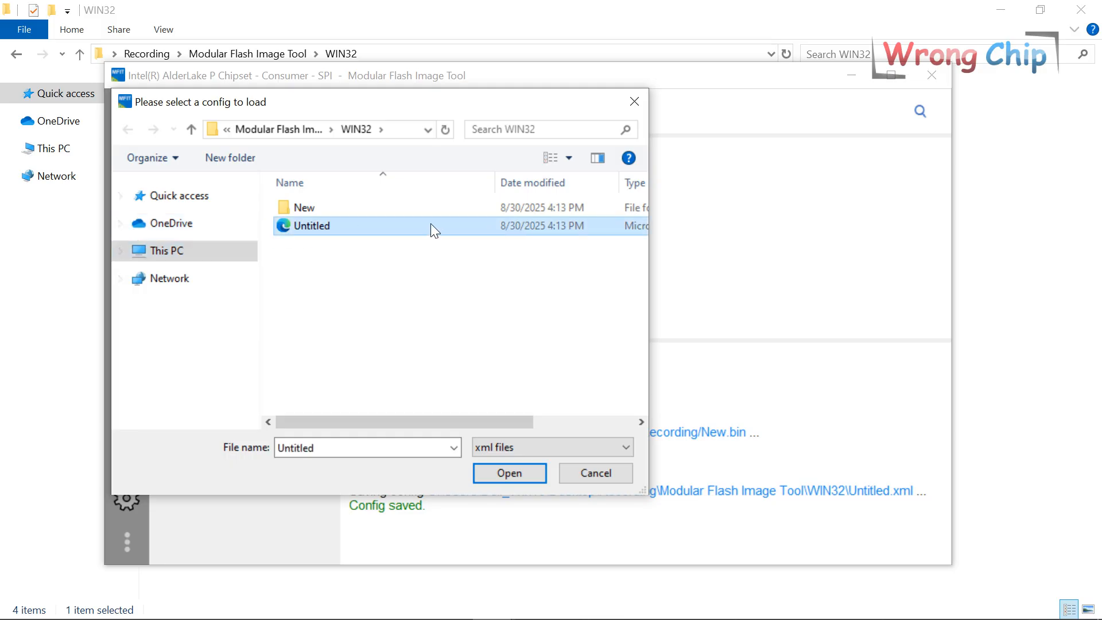
pyautogui.click(508, 473)
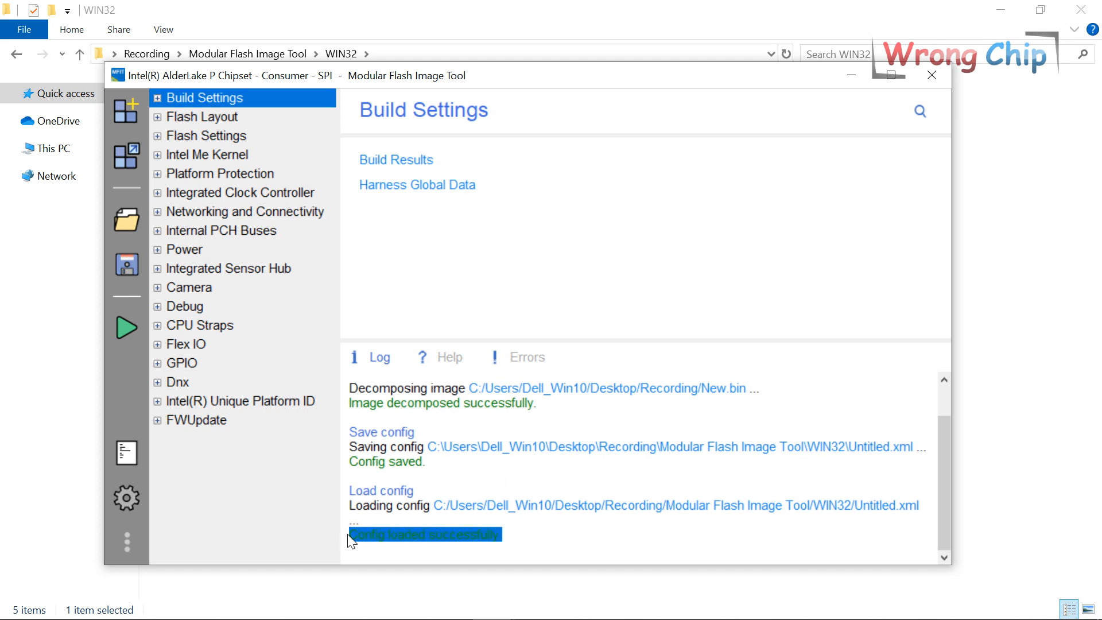
pyautogui.moveTo(126, 327)
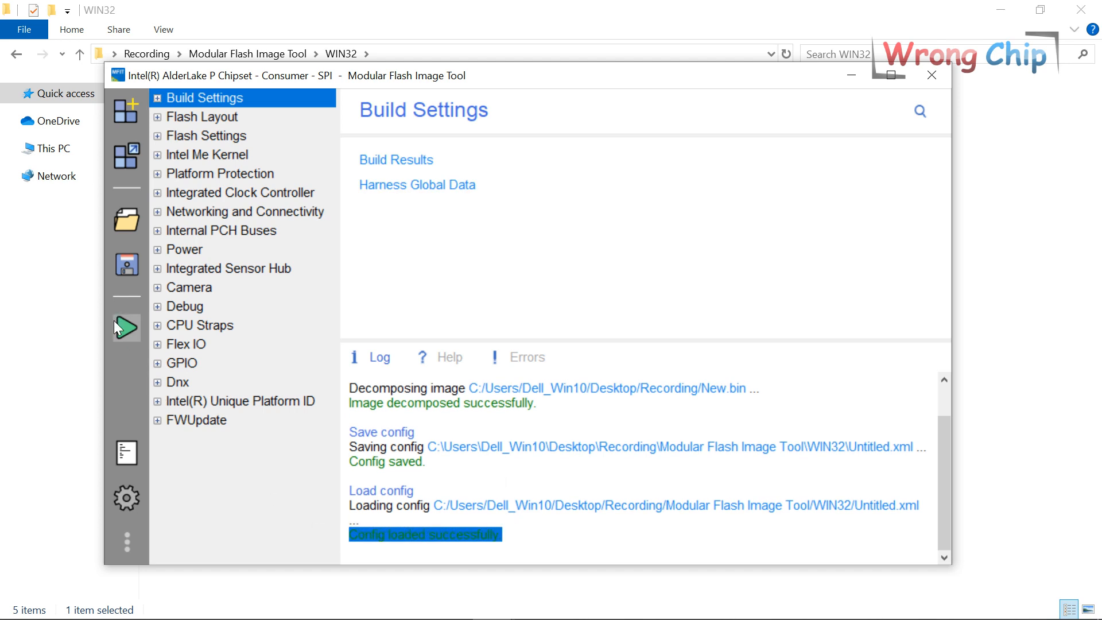
pyautogui.click(125, 327)
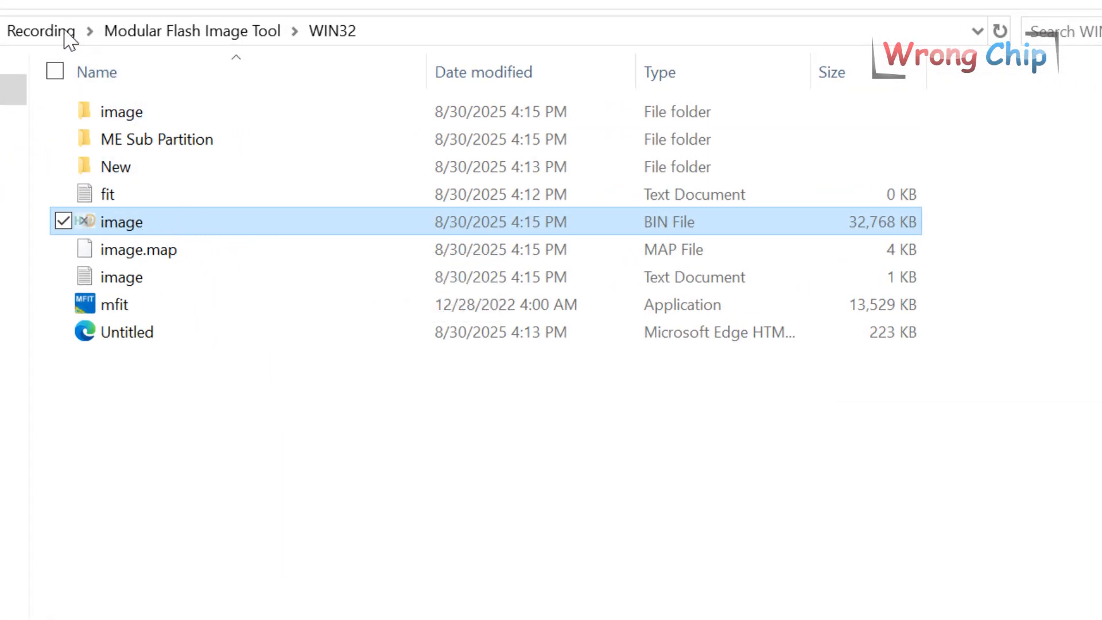
# Move the built image into Recording and rename it 'Dell Latitude 3540 (New)'.
pyautogui.click(41, 31)
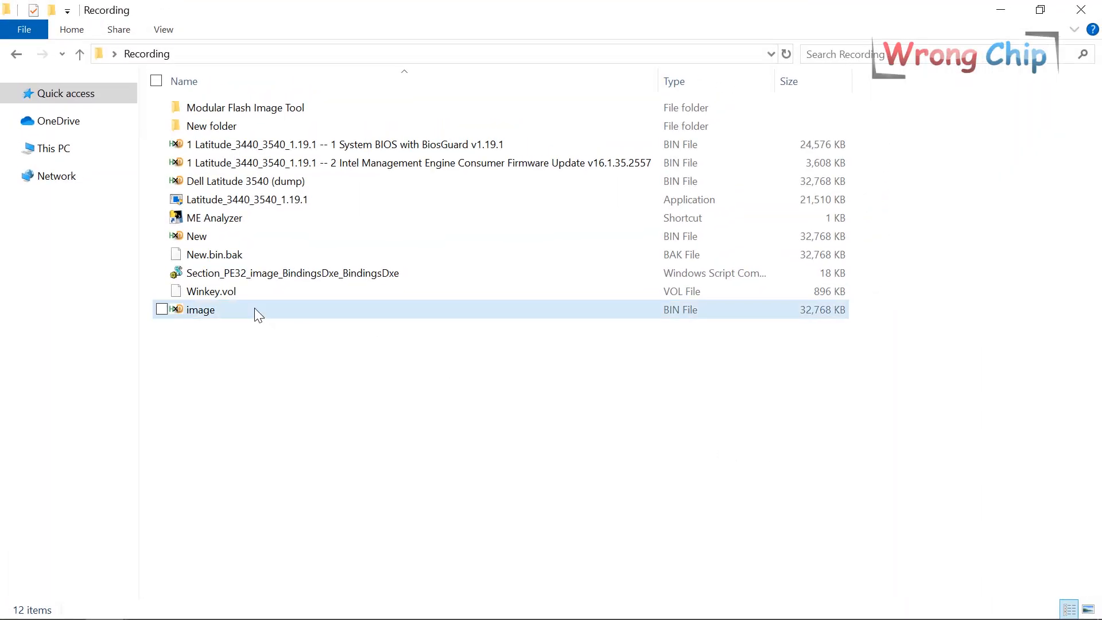
pyautogui.write('Dell Latitude 3540 (New)')
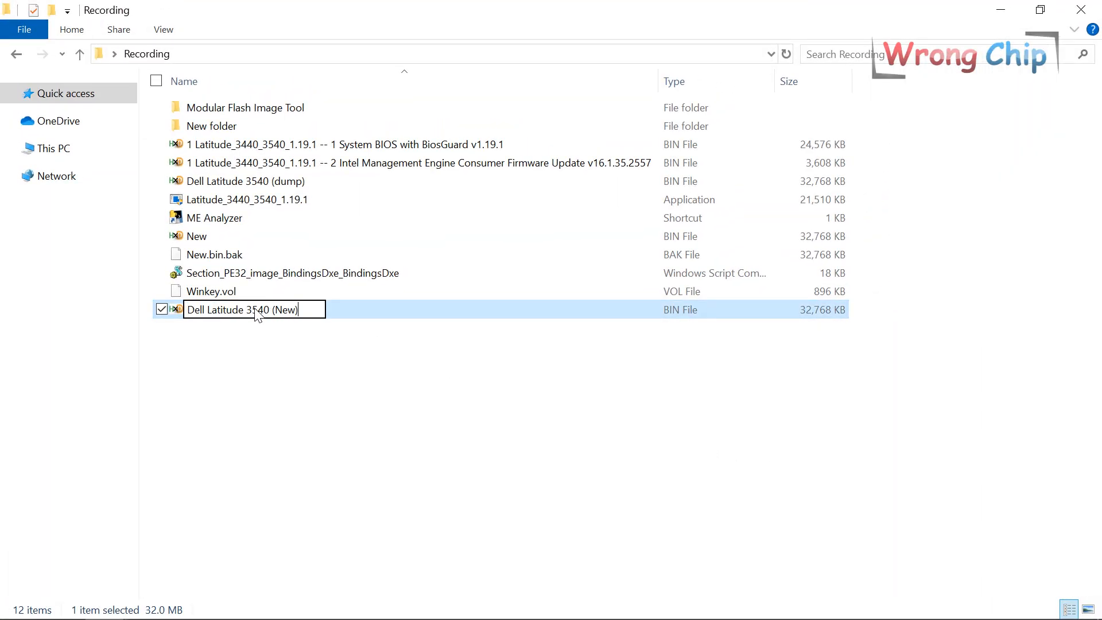
pyautogui.click(105, 18)
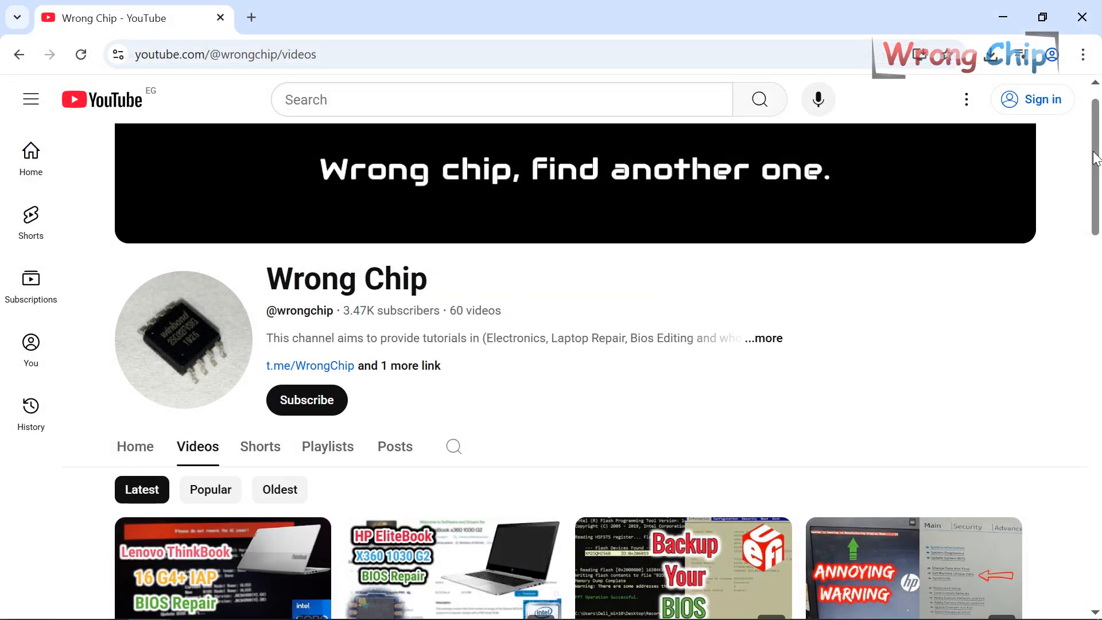
pyautogui.scroll(-3)
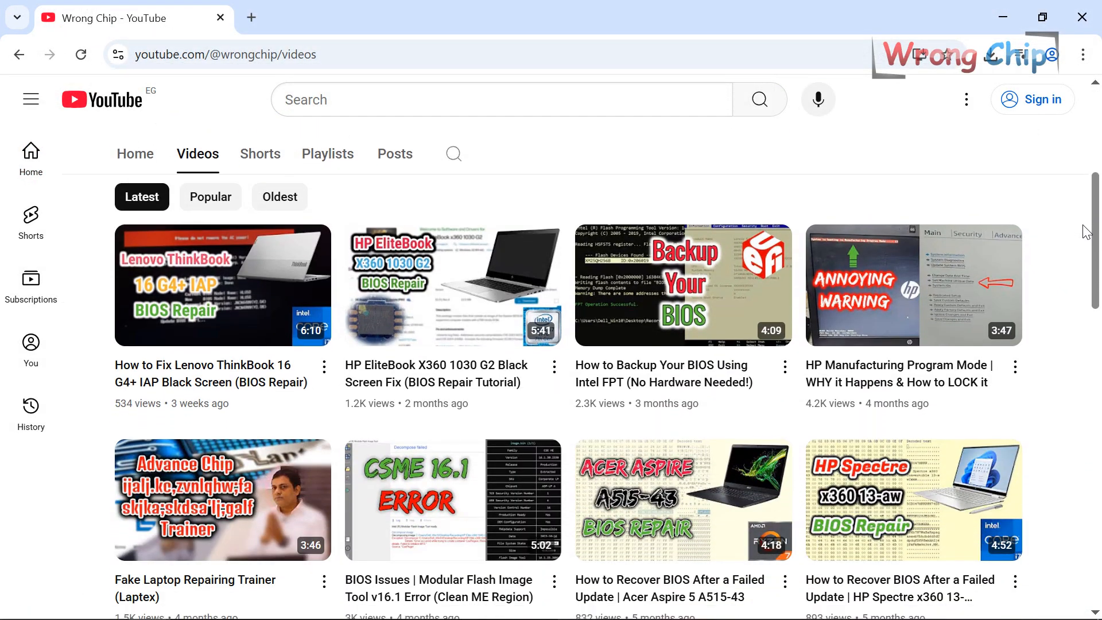
pyautogui.scroll(-3)
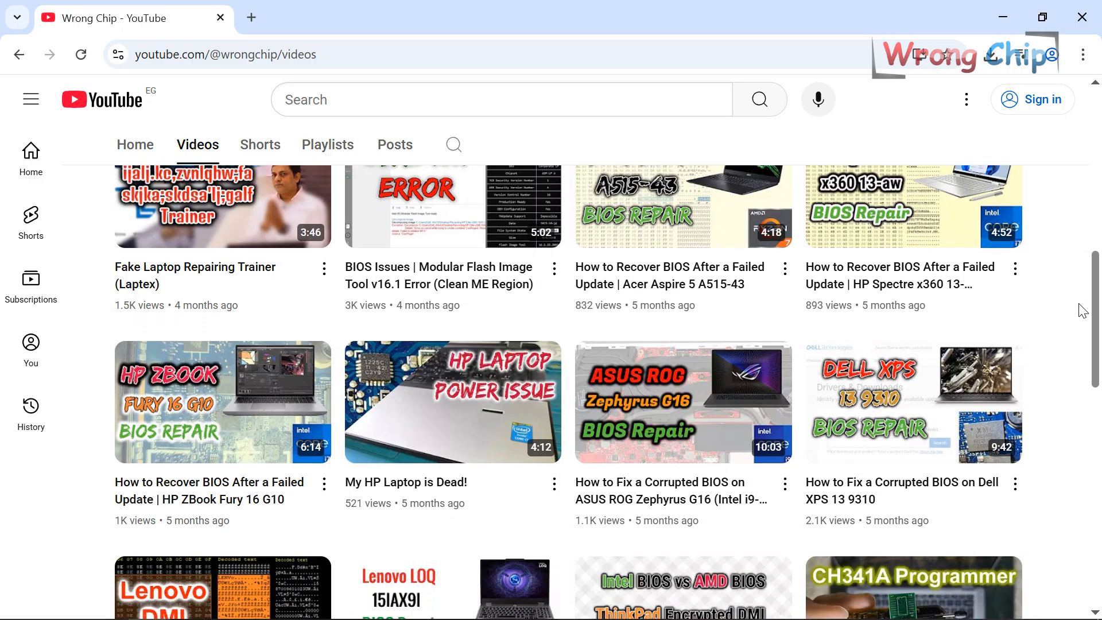